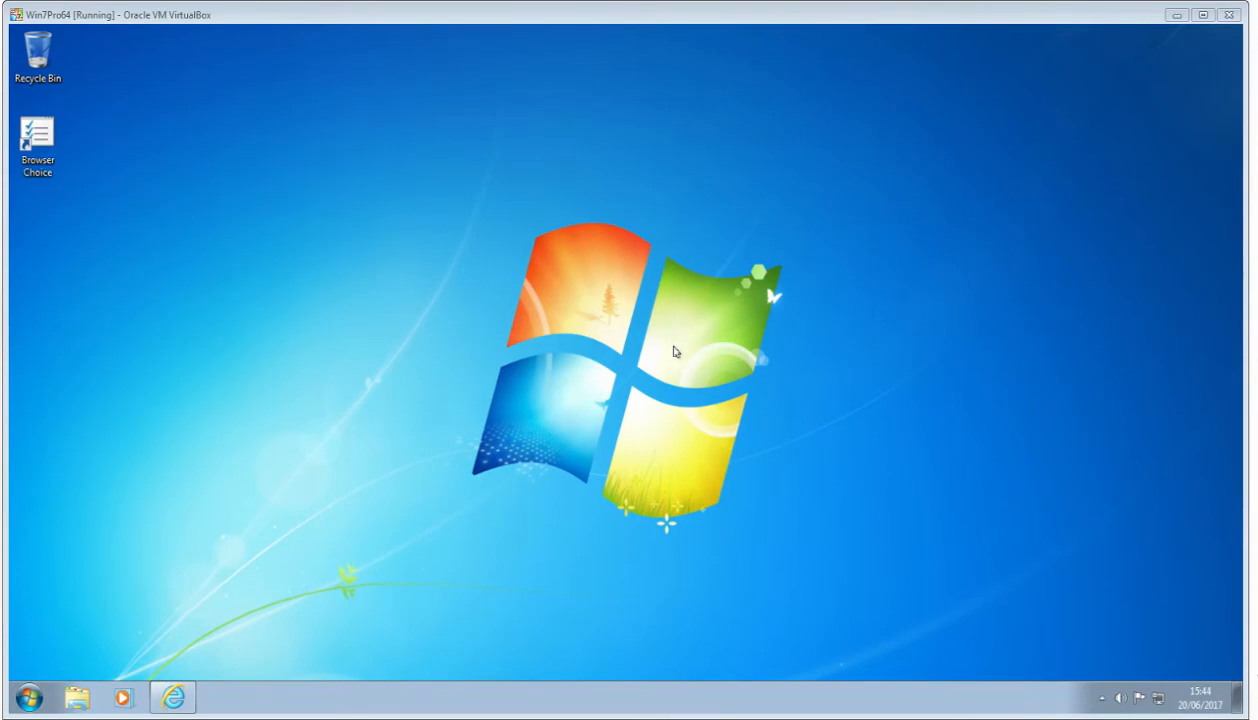
pyautogui.moveTo(59, 637)
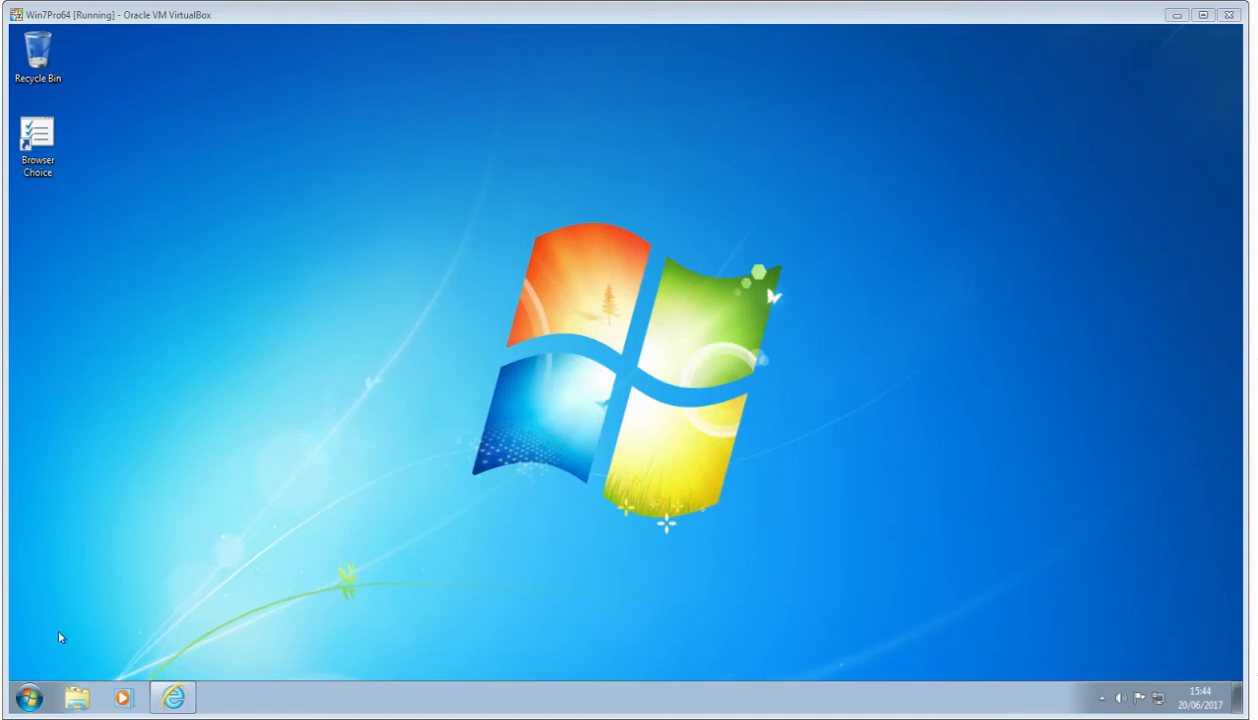
# View the computer's basic system information in Control Panel's System and Security.
pyautogui.click(28, 697)
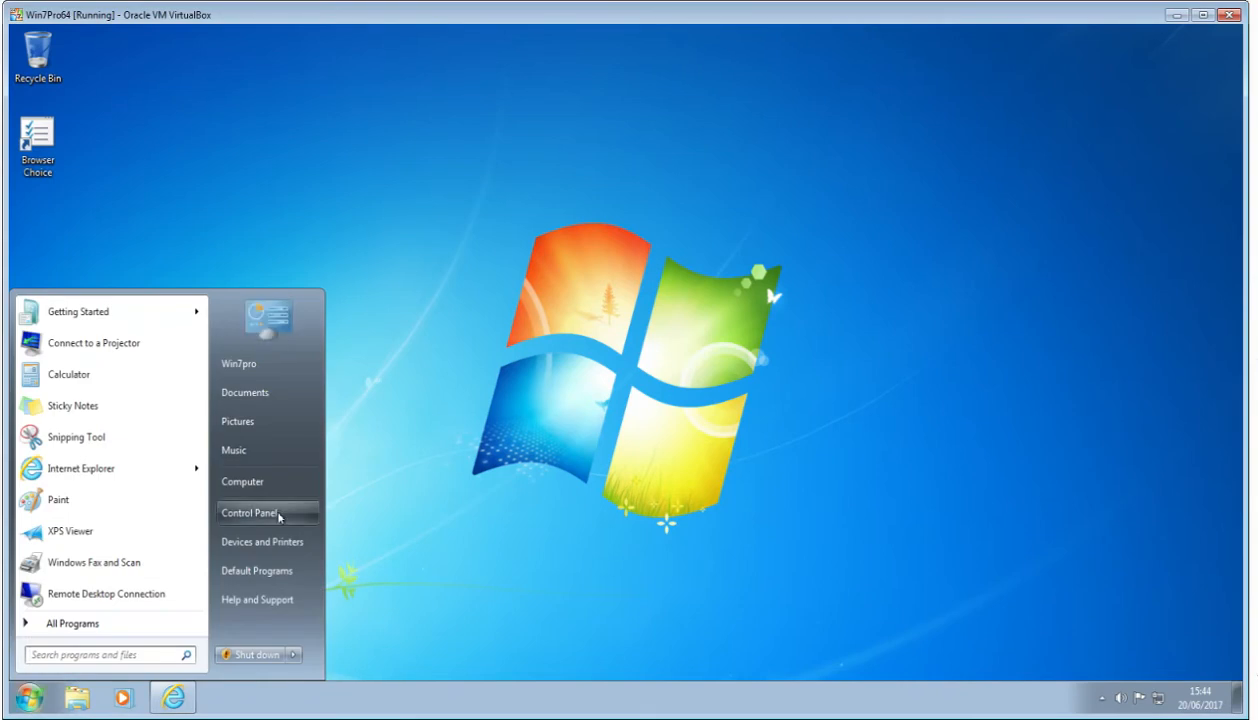
pyautogui.click(249, 511)
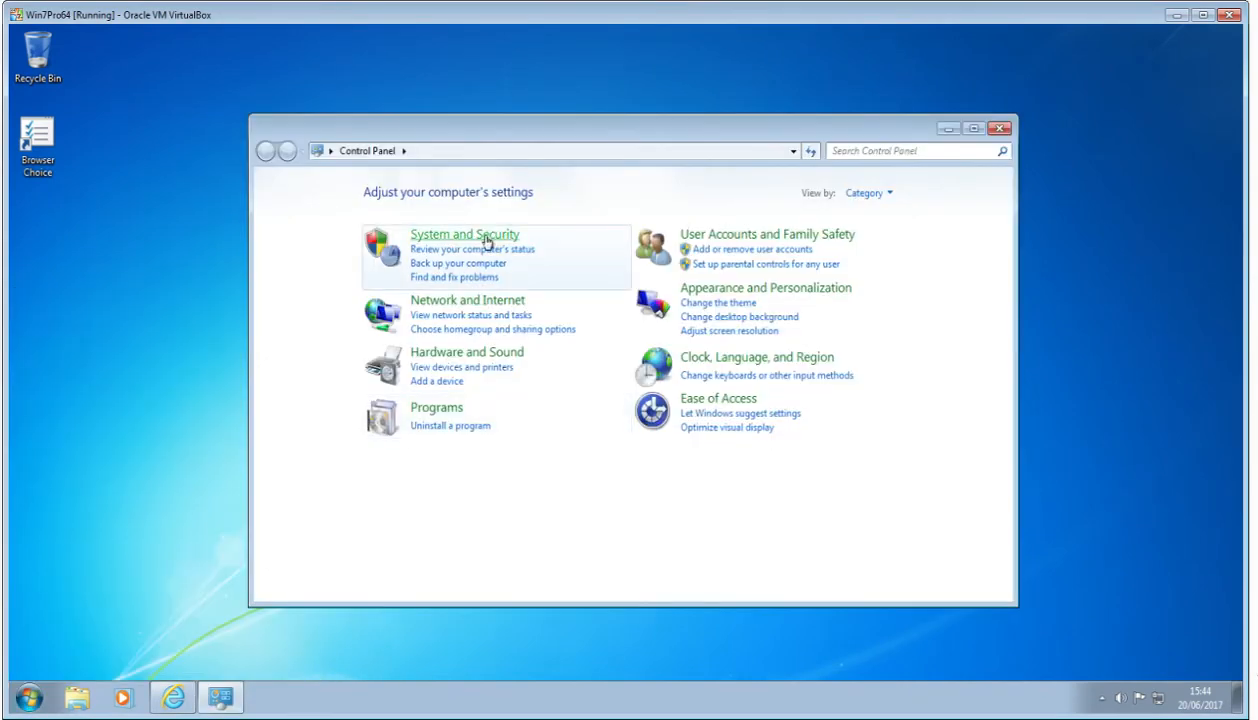
pyautogui.click(464, 234)
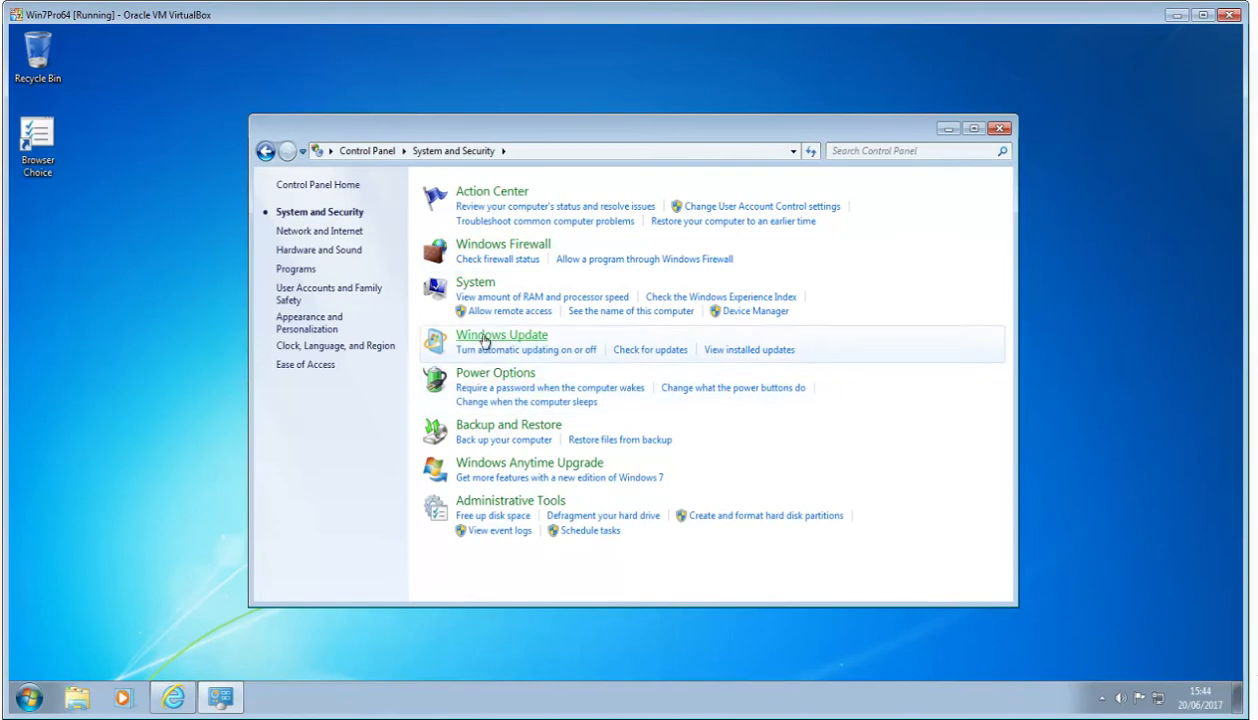
pyautogui.click(475, 282)
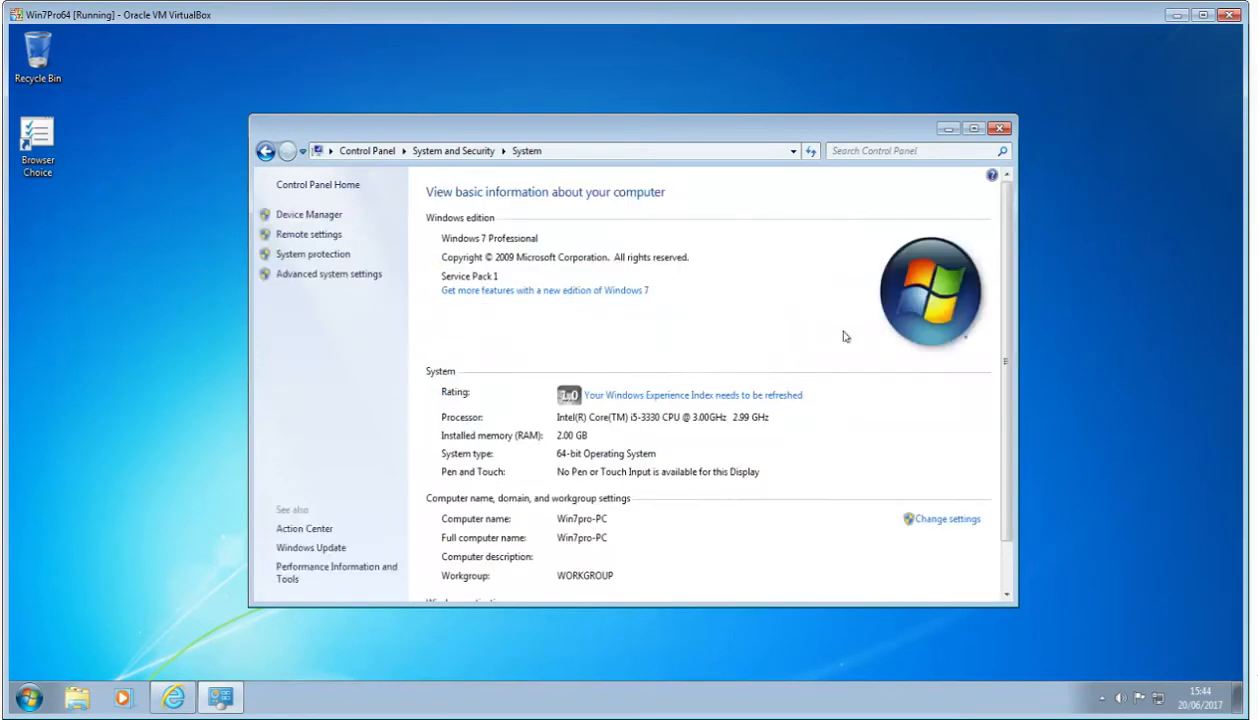
pyautogui.moveTo(575, 463)
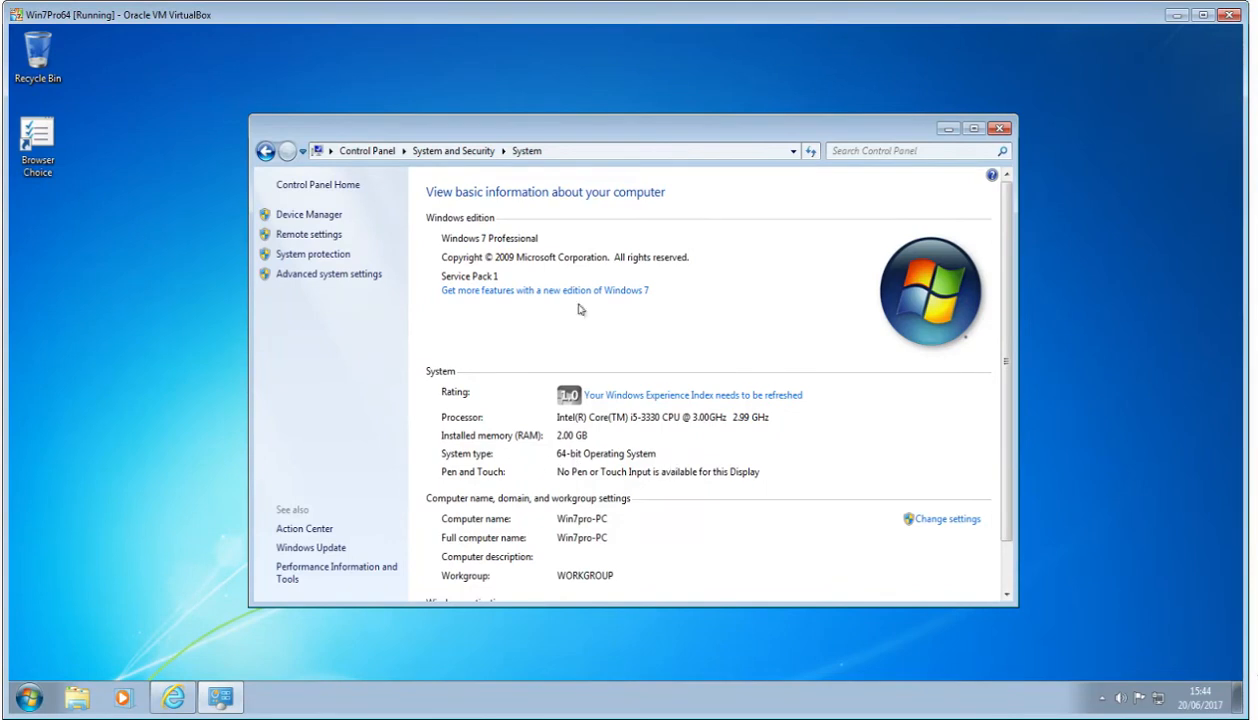
pyautogui.moveTo(1025, 130)
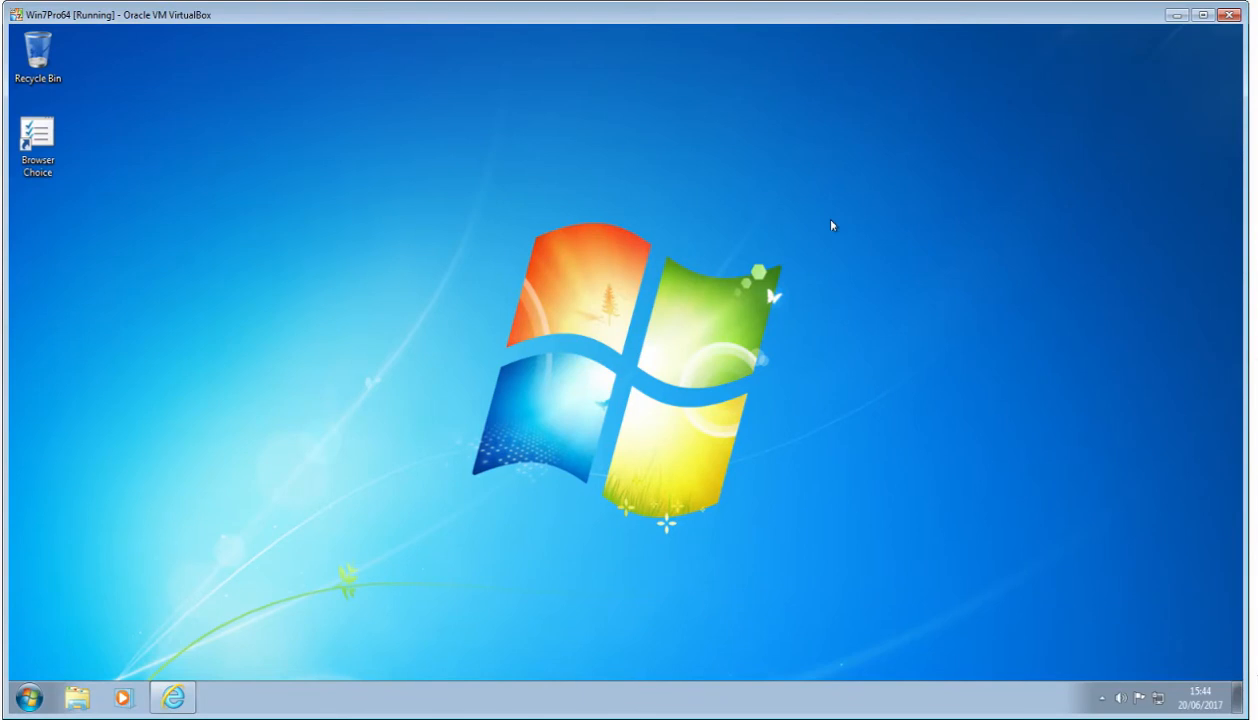
pyautogui.moveTo(258, 480)
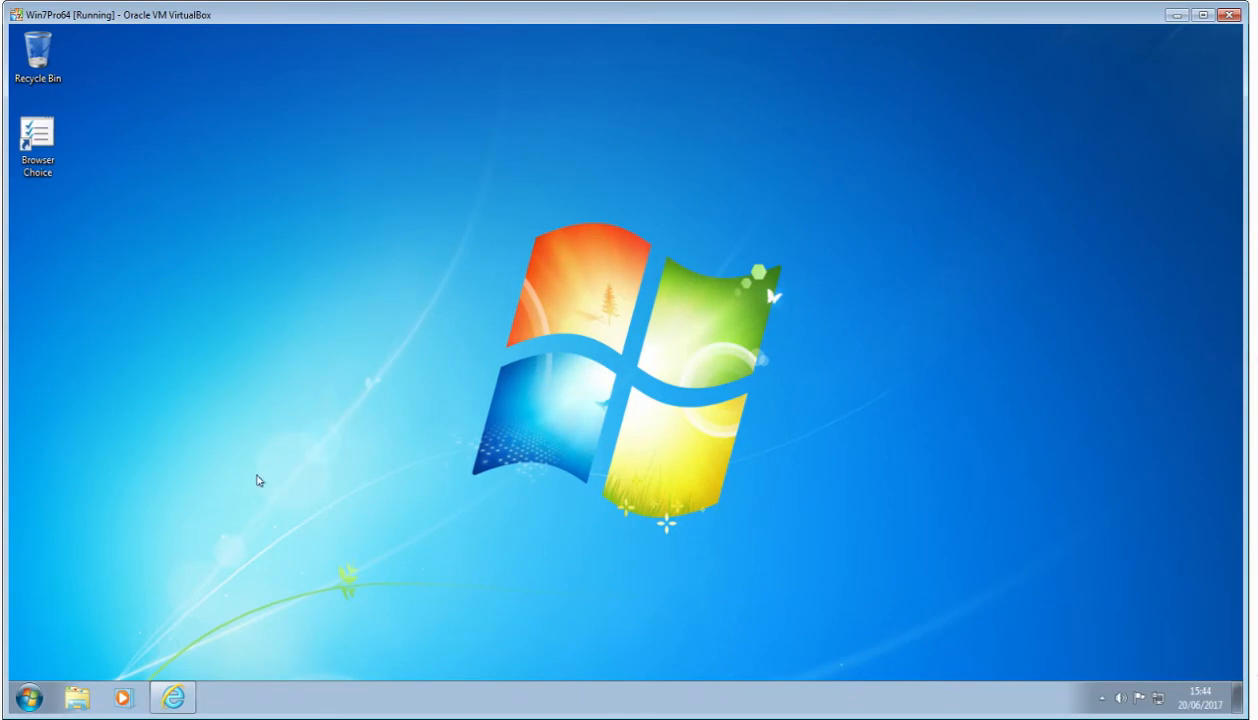
# Search 'oracle' in Internet Explorer and open the 'Downloads – Oracle VM VirtualBox' result.
pyautogui.click(172, 697)
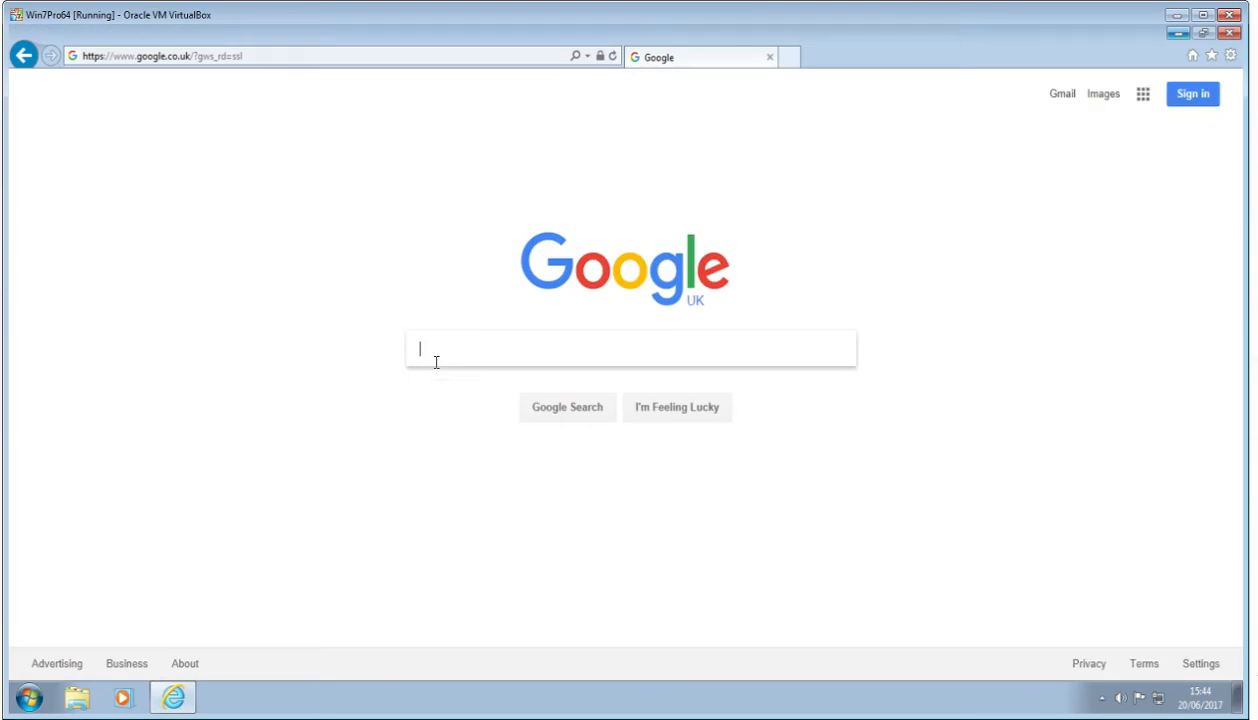
pyautogui.write('oracle virtualbox download')
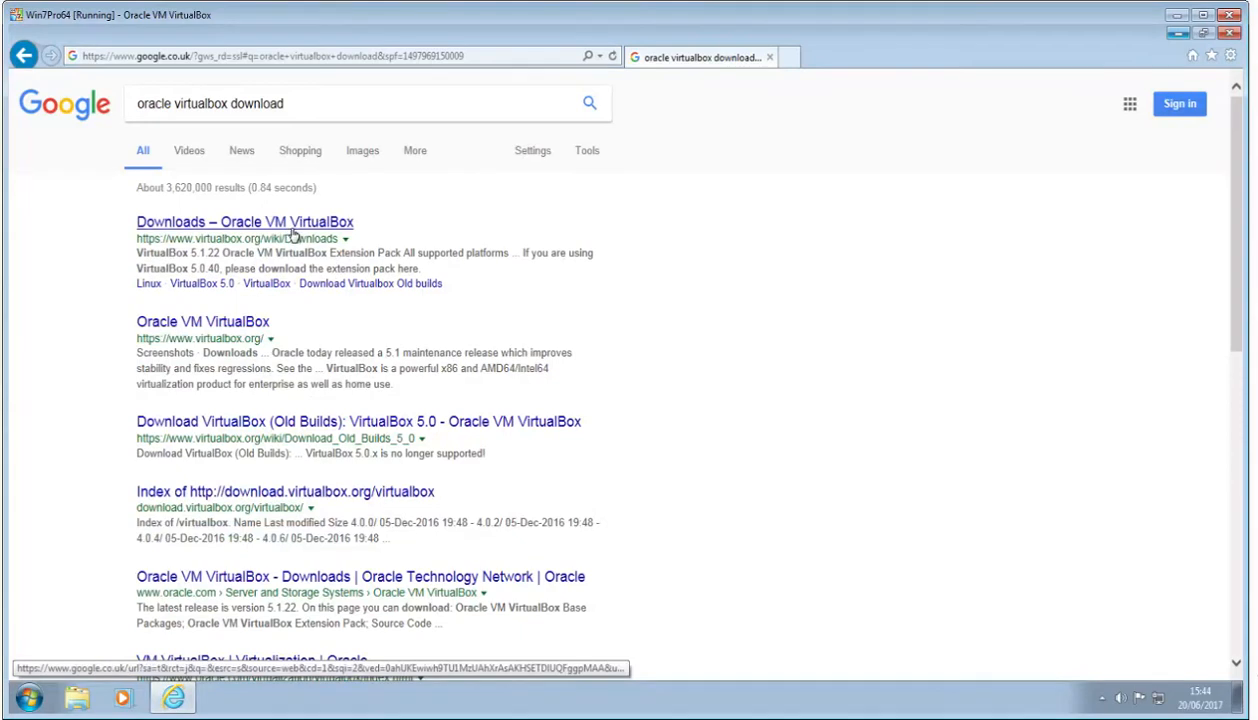
pyautogui.click(244, 221)
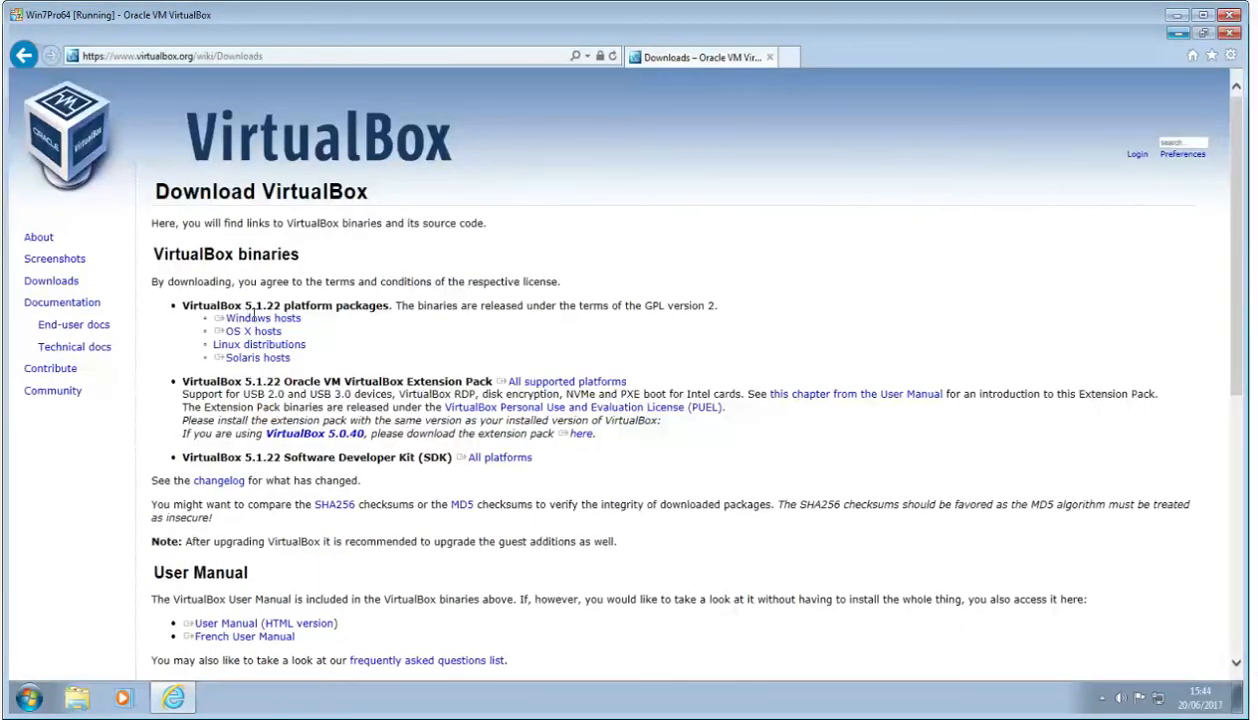
# Save the VirtualBox 5.1.22 Windows hosts installer and the Extension Pack downloads.
pyautogui.doubleClick(263, 305)
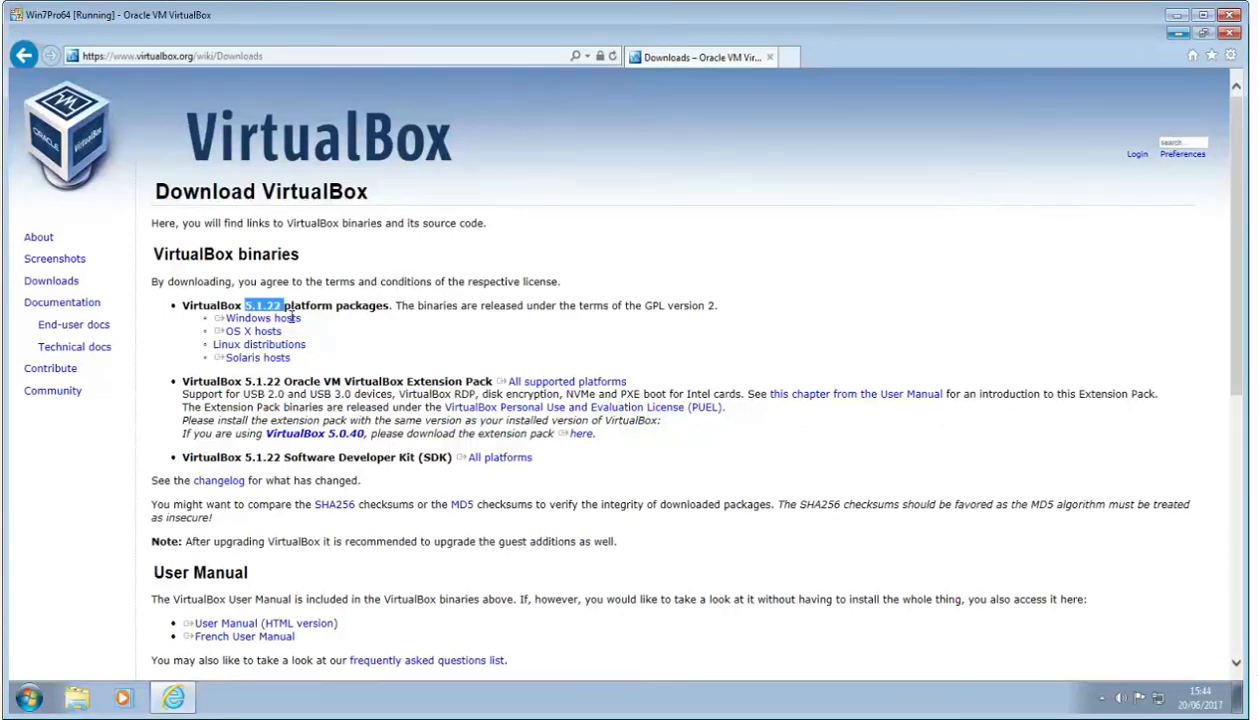
pyautogui.moveTo(252, 331)
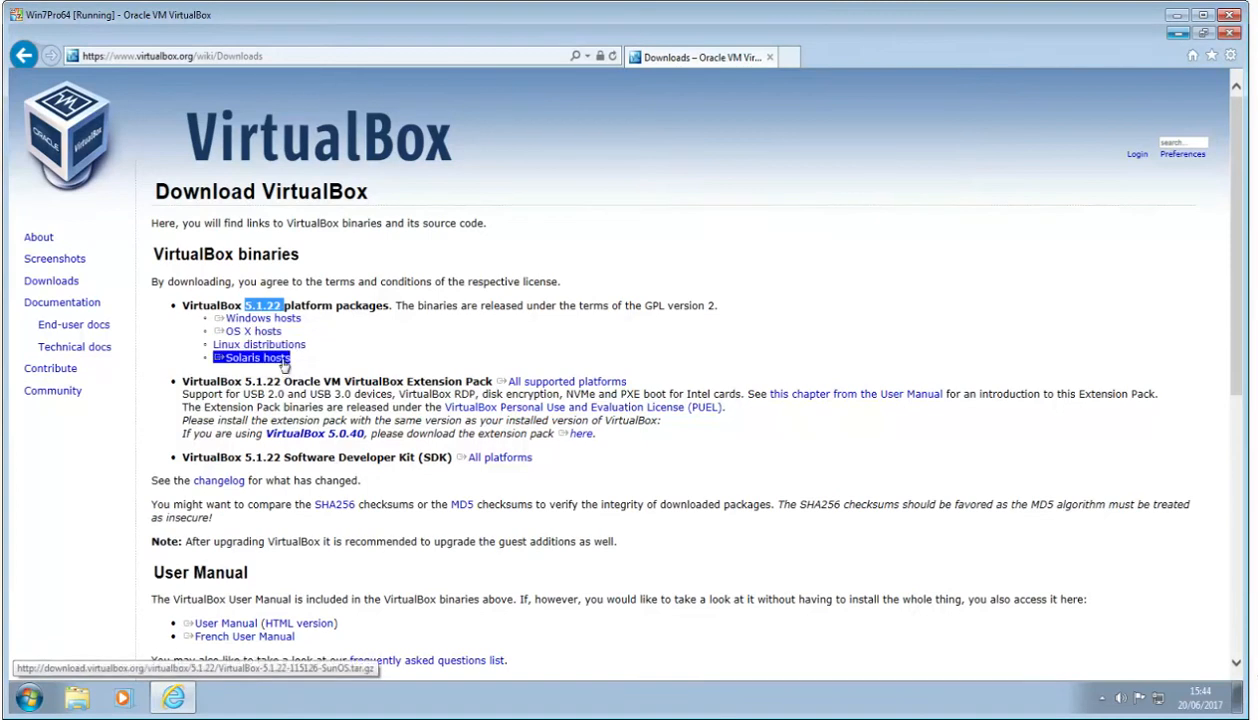
pyautogui.moveTo(434, 361)
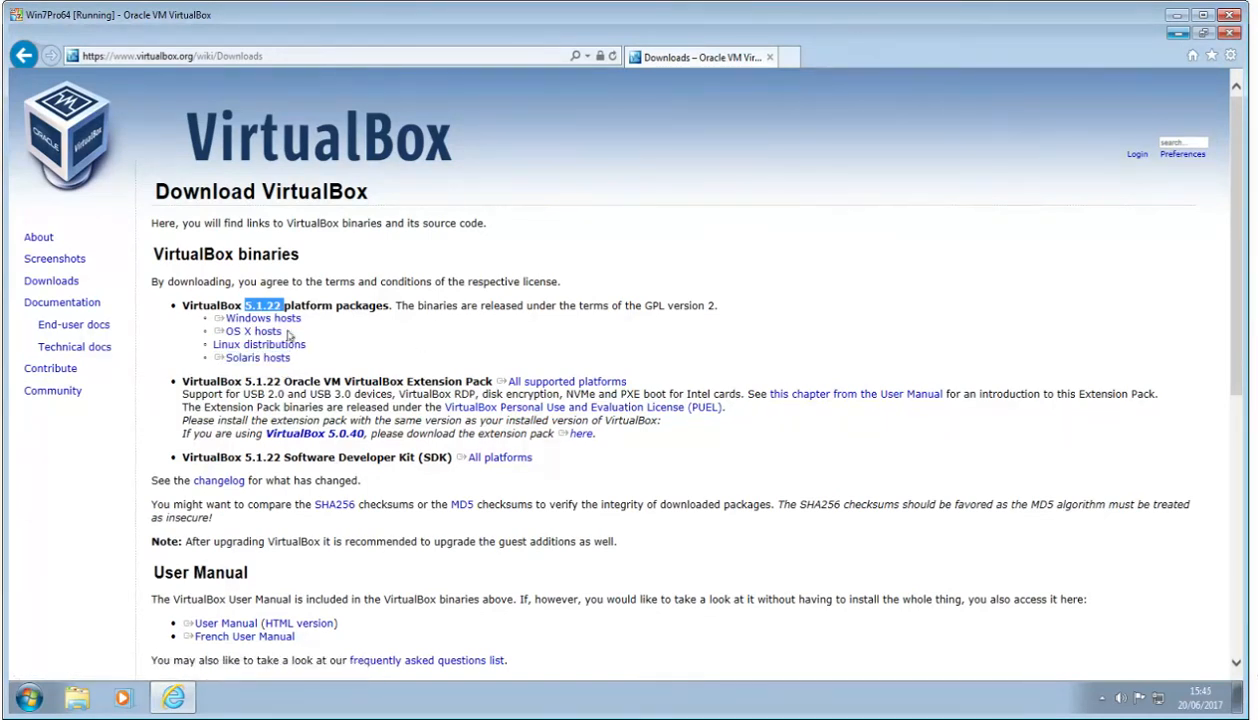
pyautogui.click(263, 317)
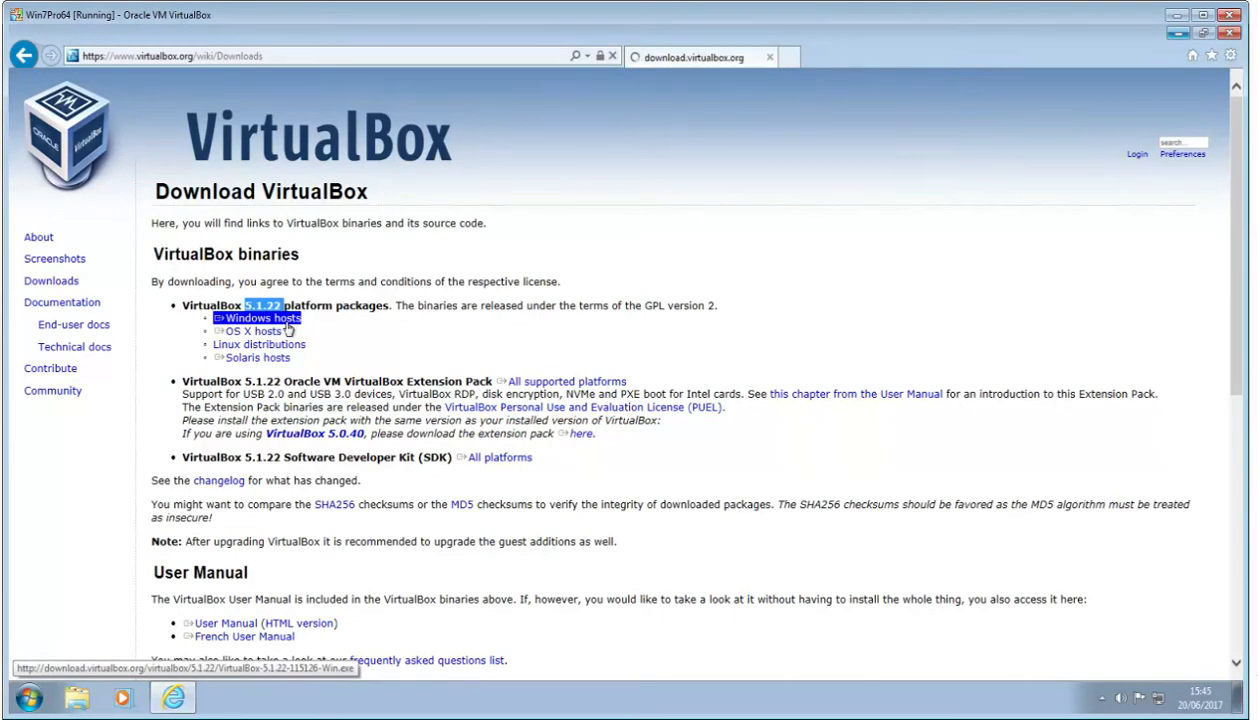
pyautogui.click(262, 317)
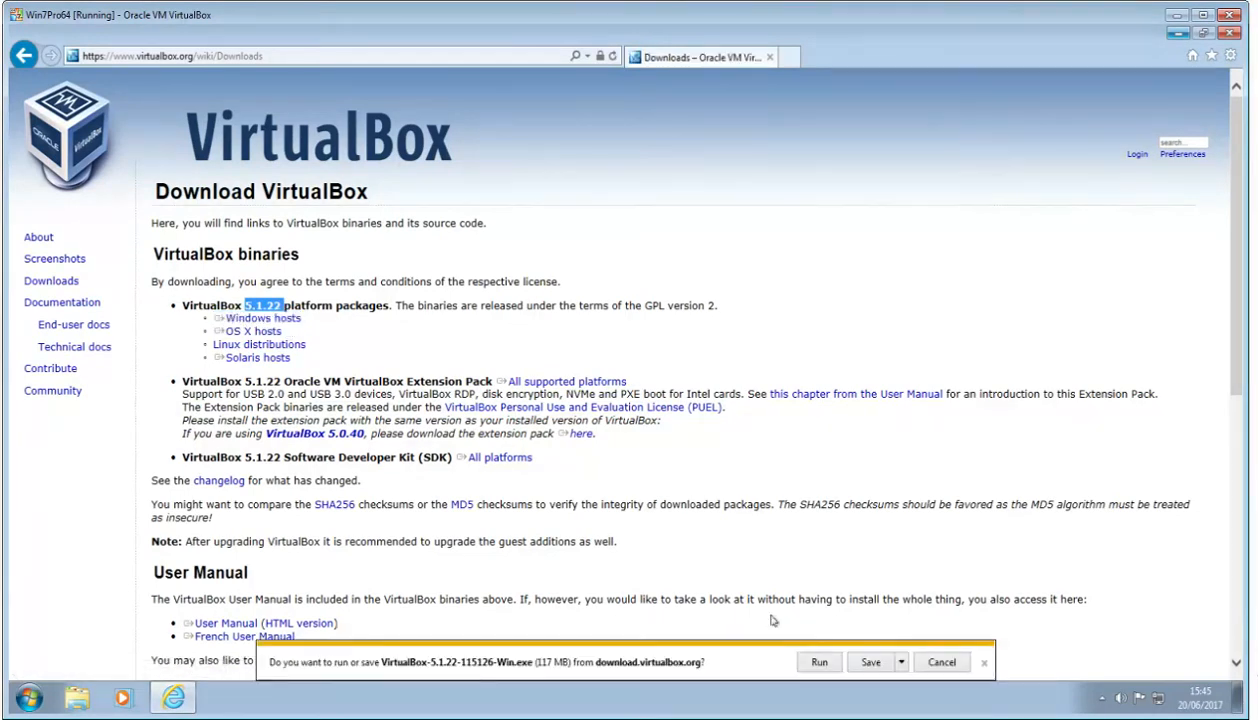
pyautogui.click(819, 662)
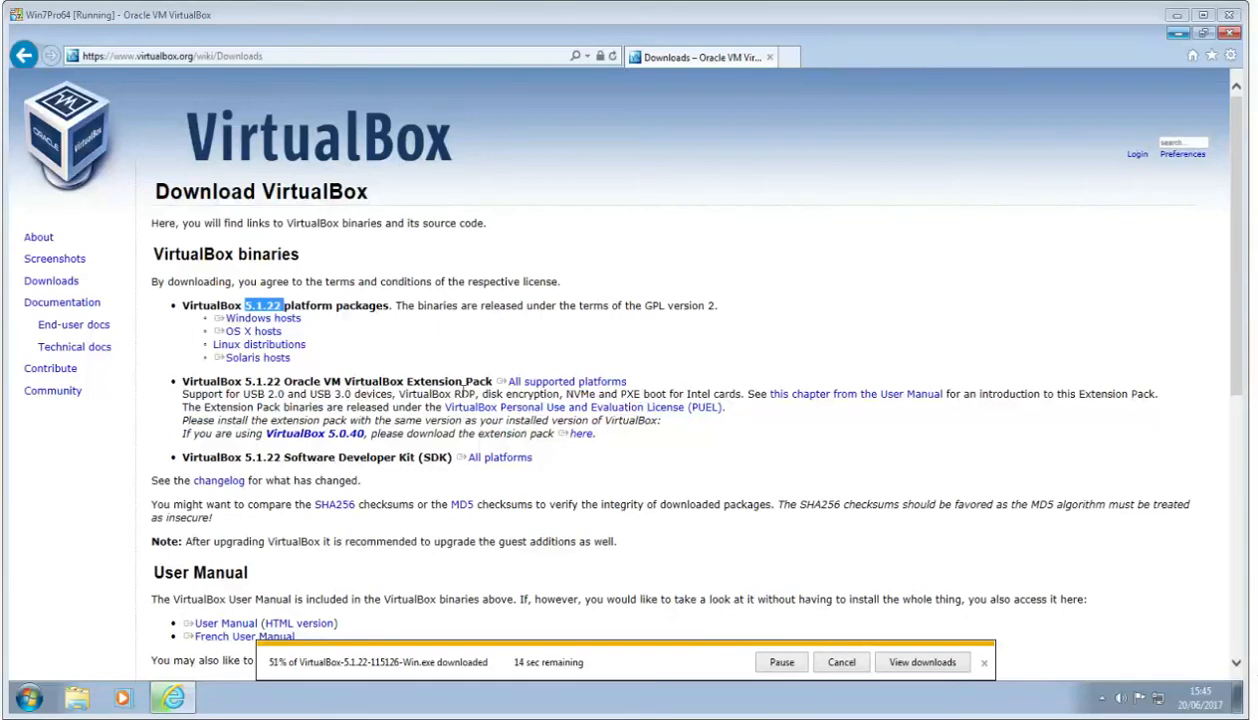
pyautogui.moveTo(562, 381)
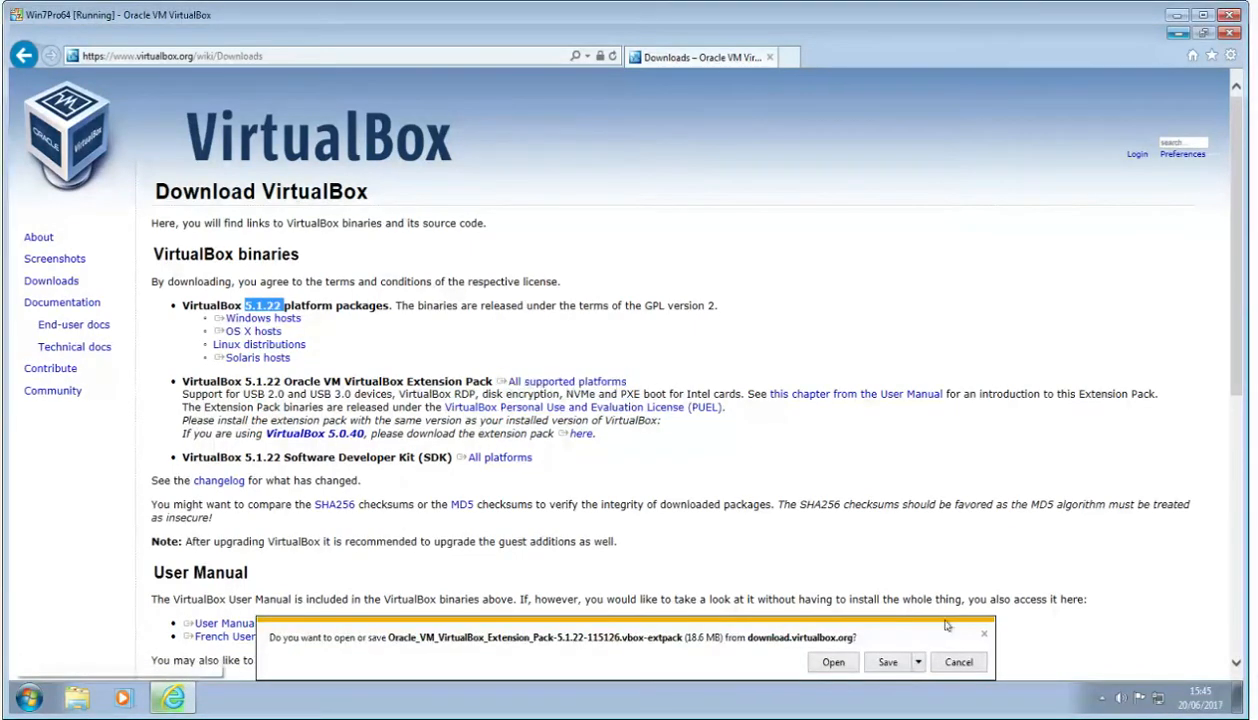
pyautogui.click(887, 662)
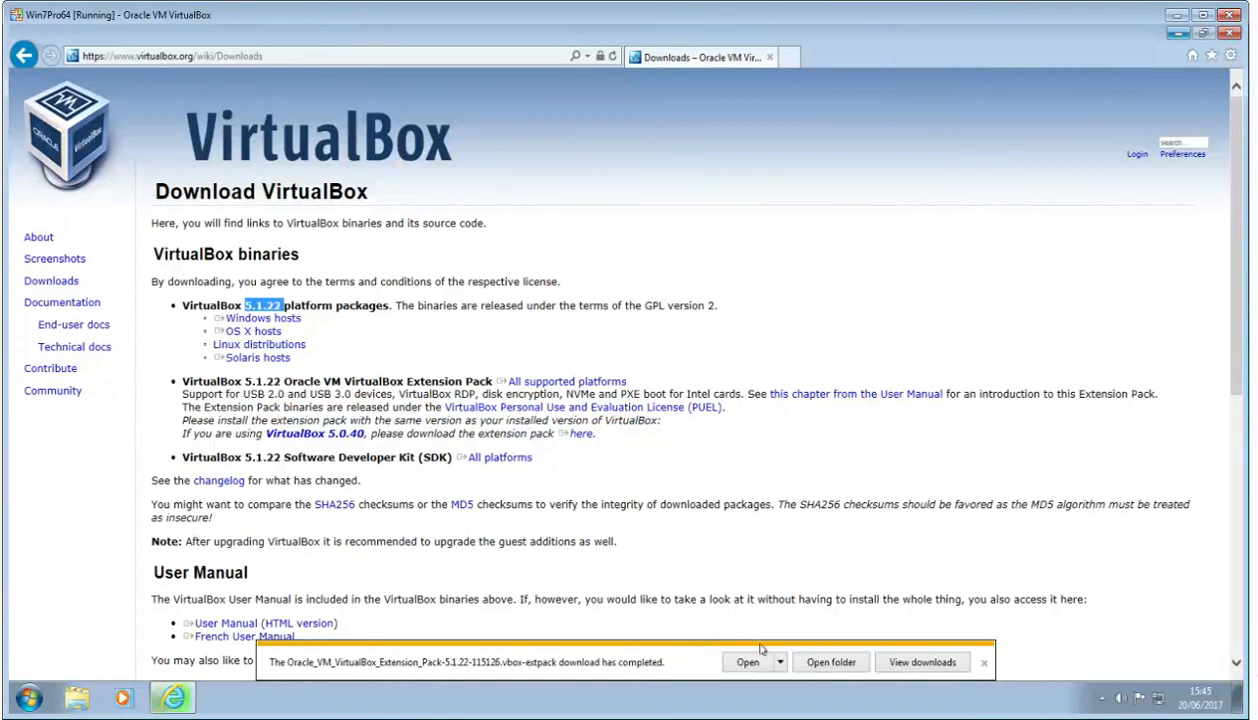
pyautogui.moveTo(390, 670)
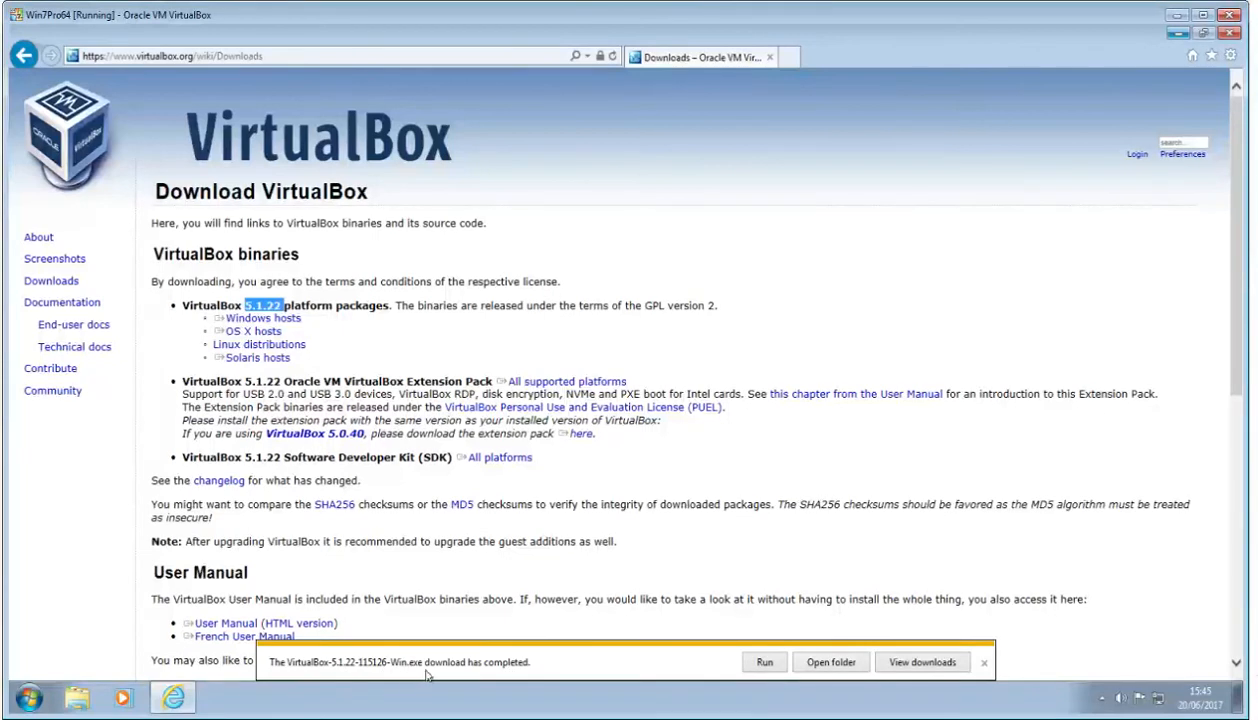
pyautogui.moveTo(350, 675)
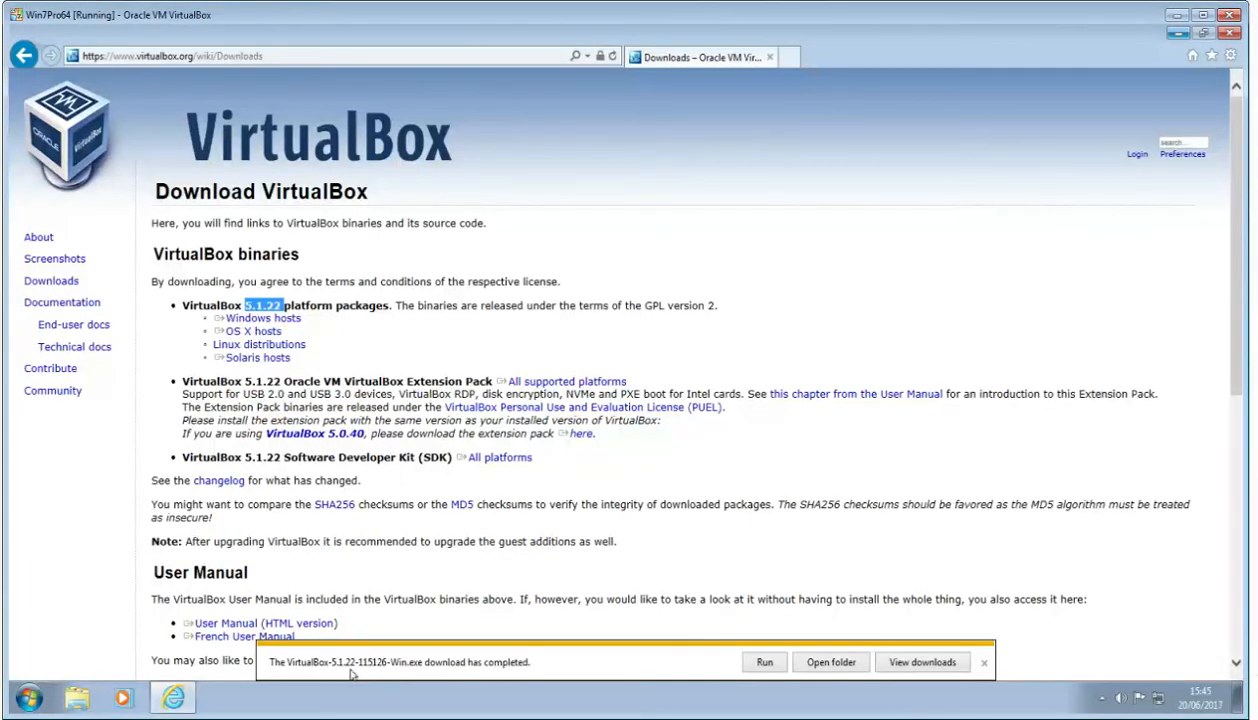
pyautogui.moveTo(513, 671)
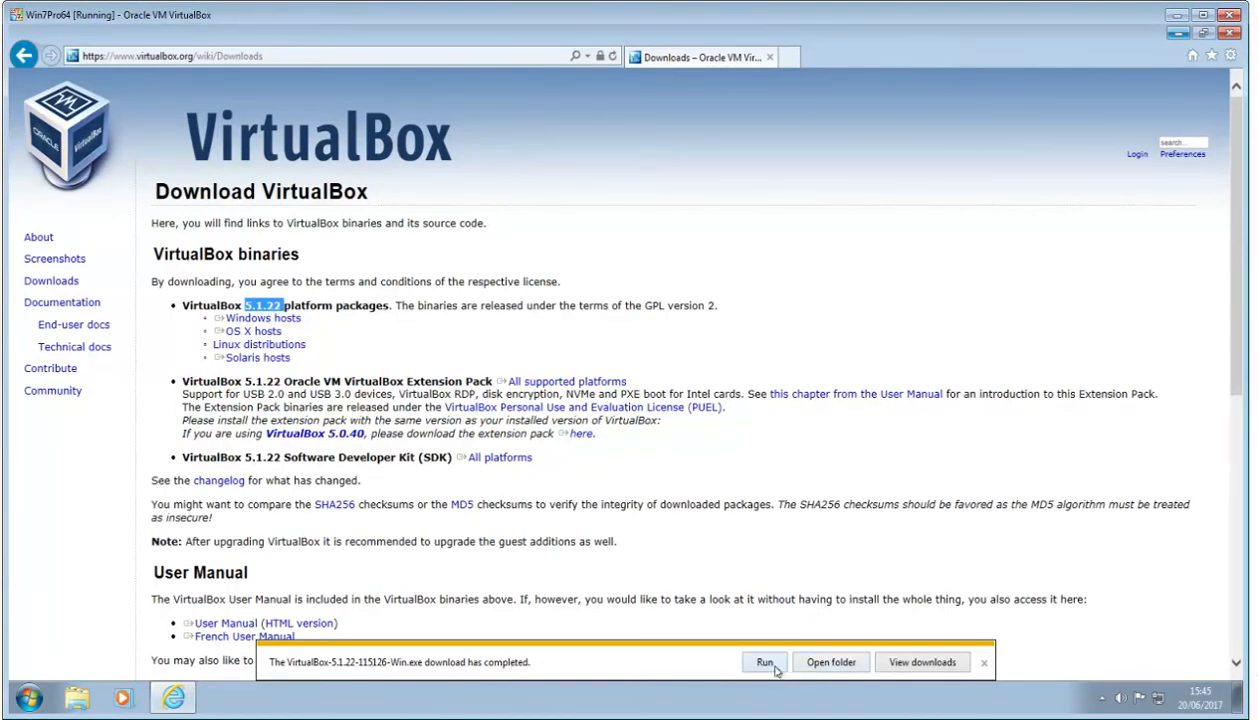
# Install VirtualBox 5.1.22 with default features and shortcuts, accepting the network warning and UAC prompt.
pyautogui.click(763, 662)
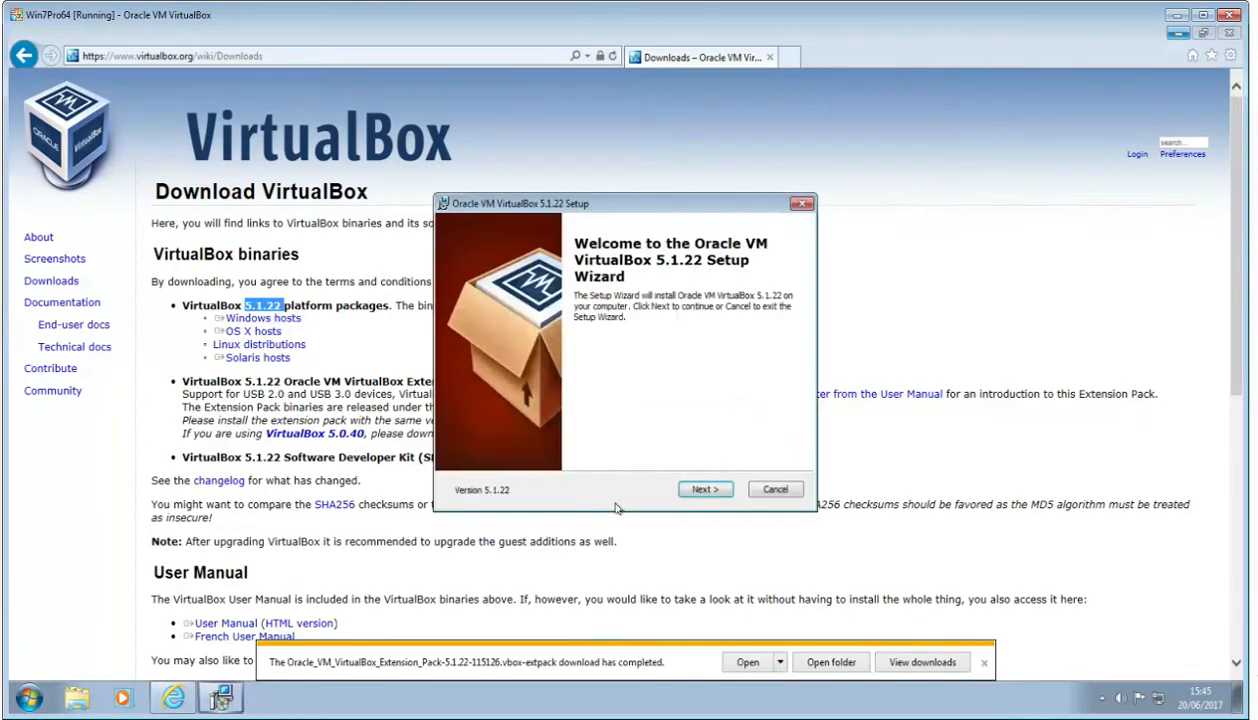
pyautogui.click(705, 489)
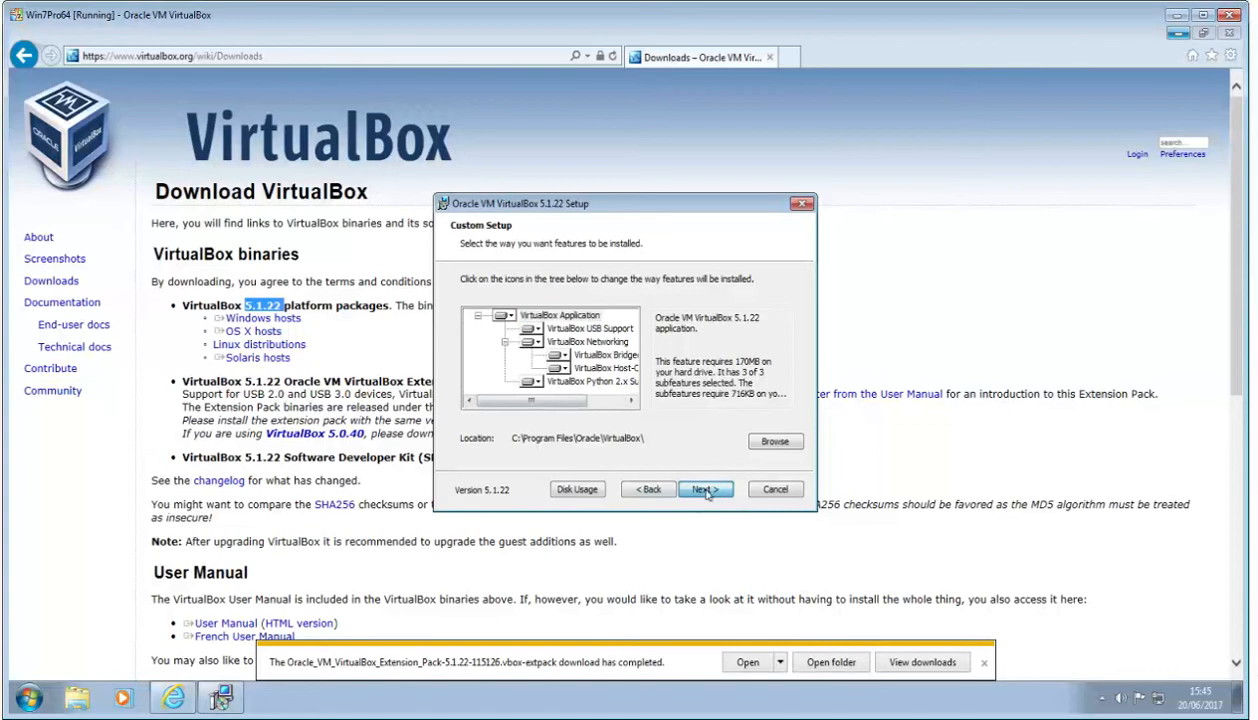
pyautogui.click(705, 489)
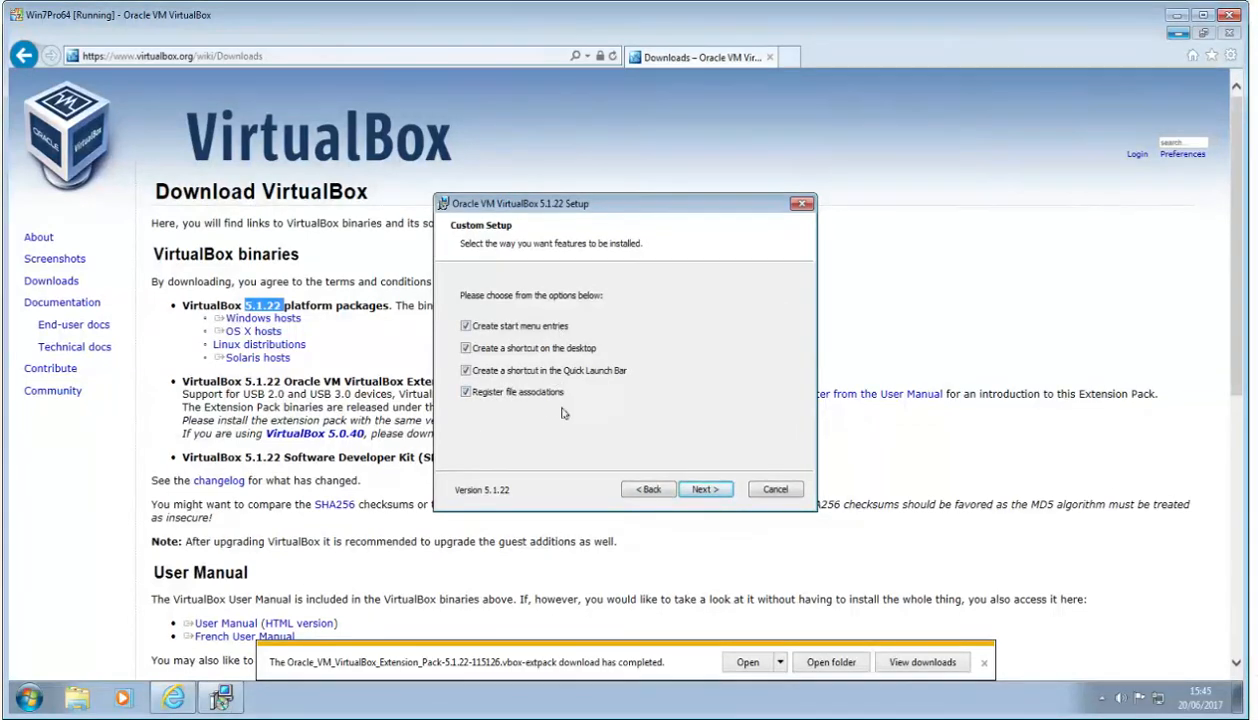
pyautogui.click(705, 489)
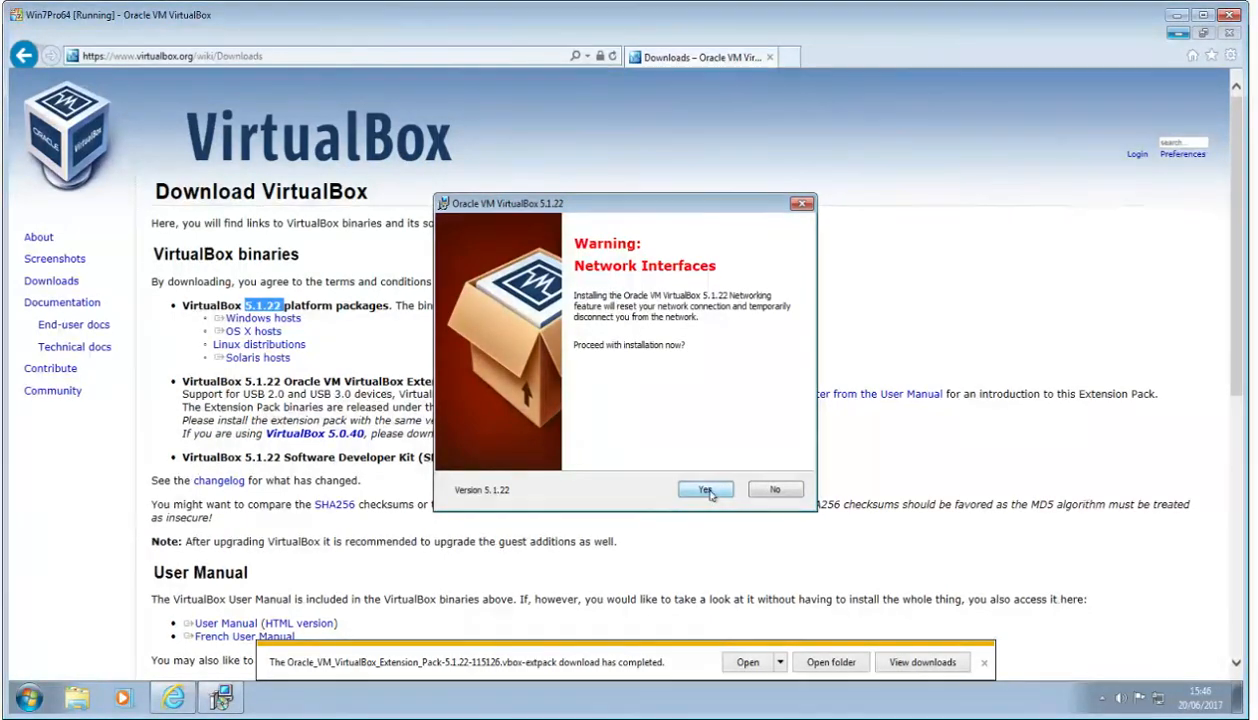
pyautogui.click(705, 489)
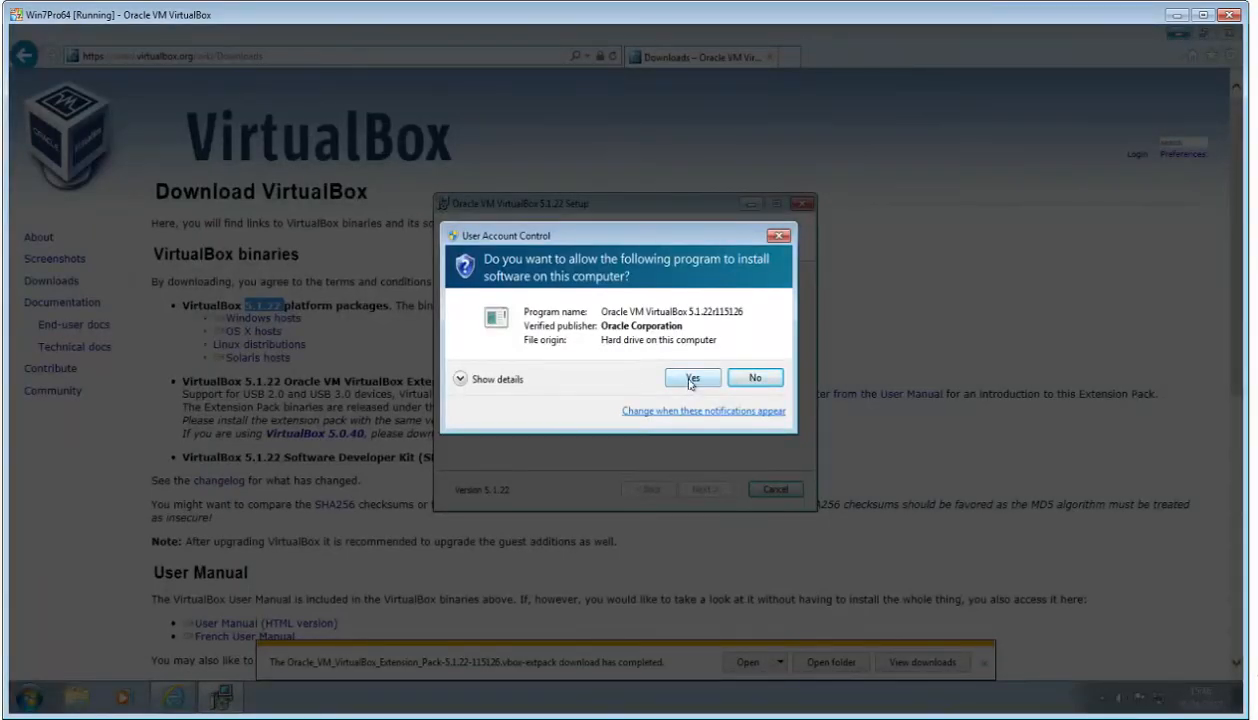
pyautogui.click(692, 377)
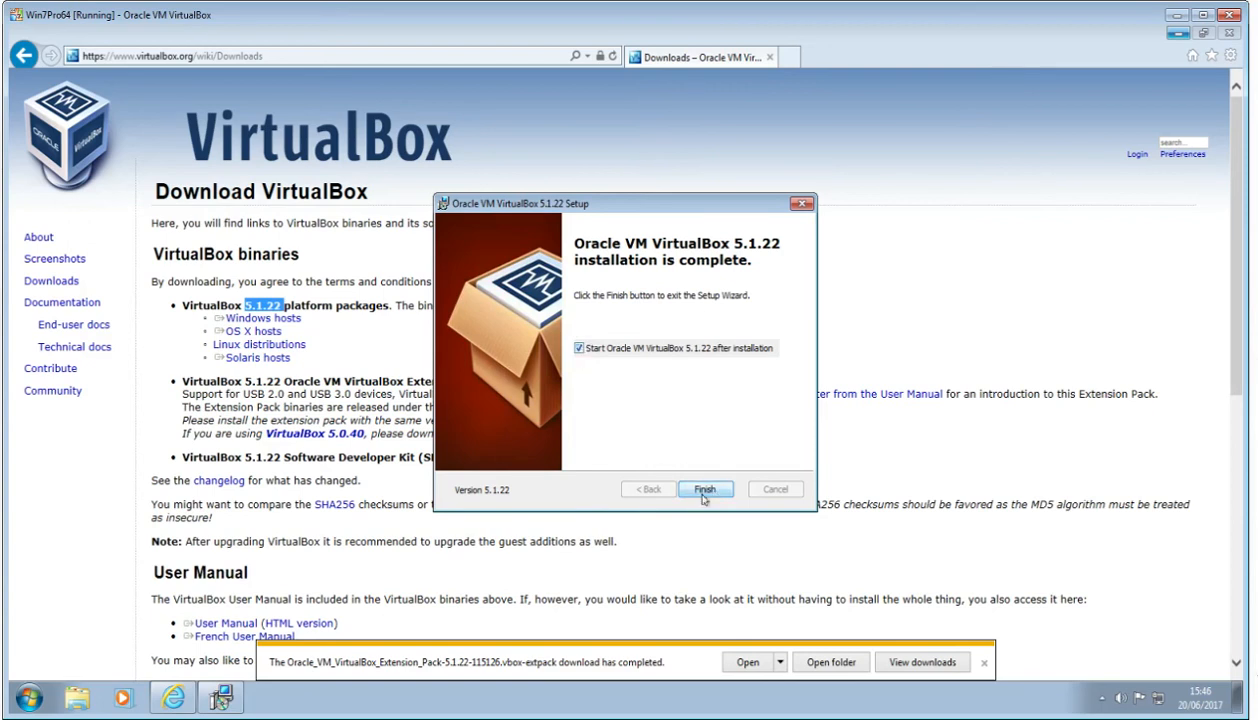
# Finish the VirtualBox 5.1.22 setup with 'Start Oracle VM VirtualBox after installation' checked.
pyautogui.click(704, 489)
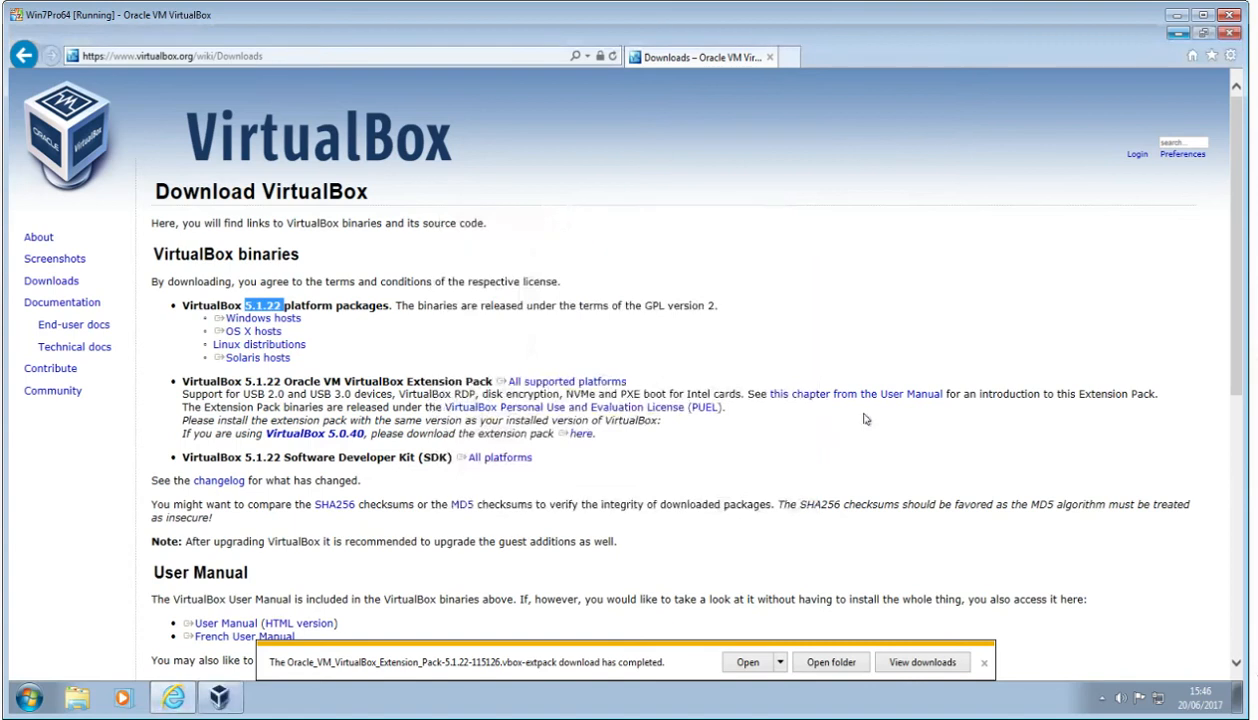
pyautogui.moveTo(771, 358)
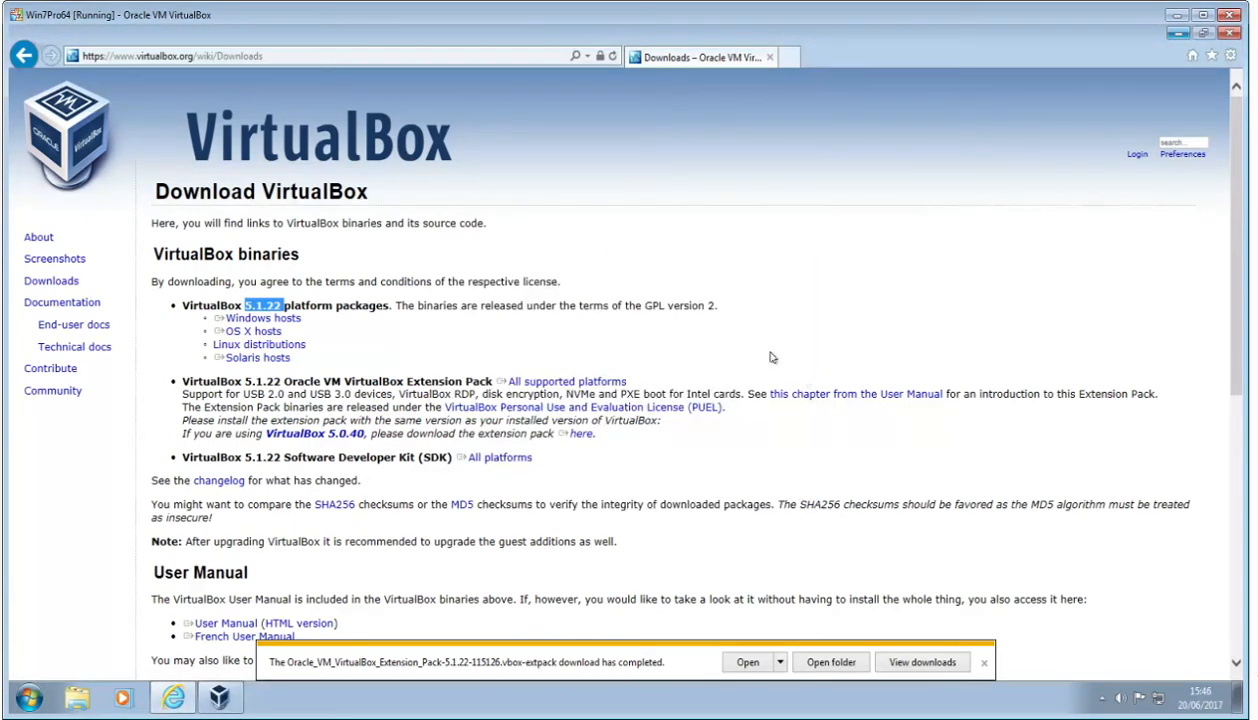
pyautogui.moveTo(769, 349)
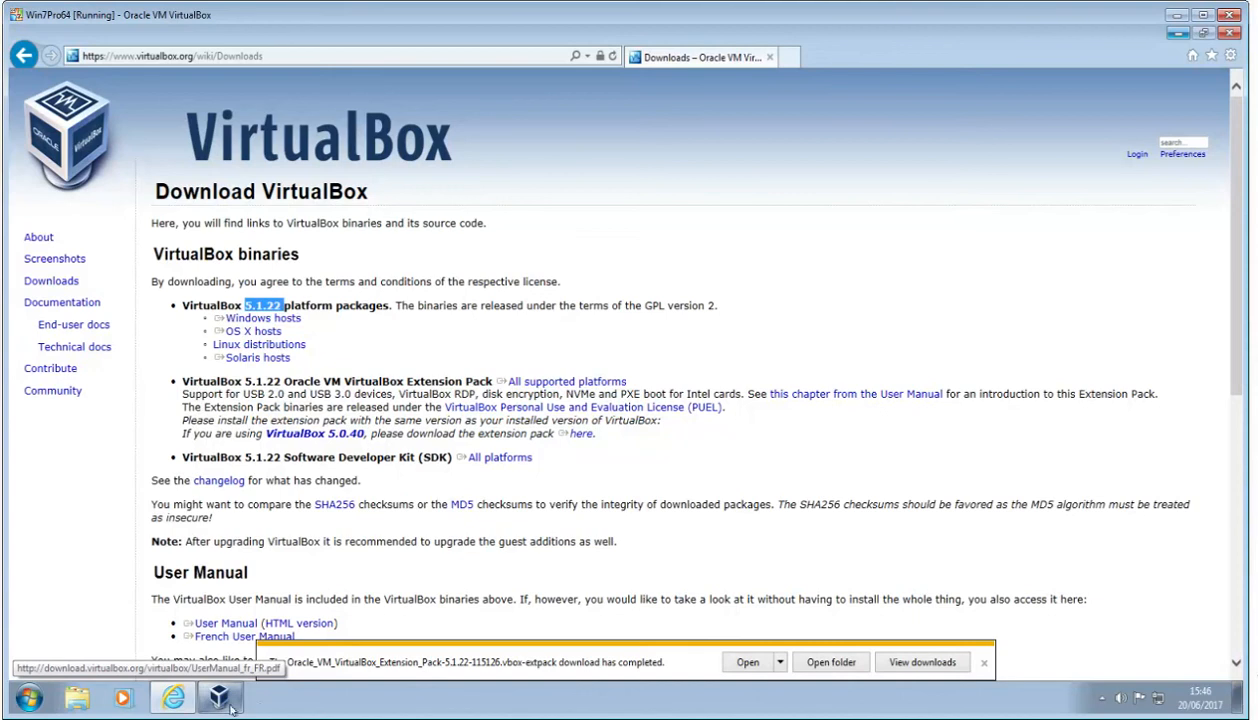
pyautogui.moveTo(220, 697)
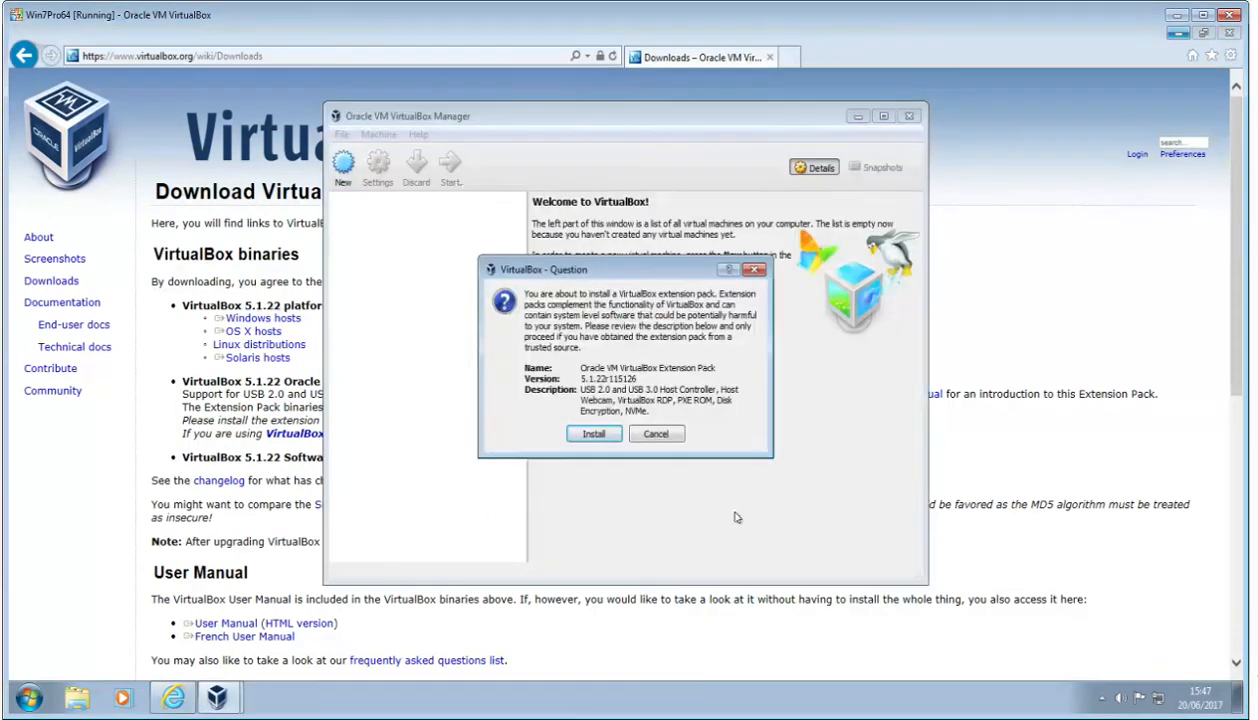
# Install the Extension Pack 5.1.22, accepting its license and UAC prompt, and dismiss the success message.
pyautogui.click(594, 433)
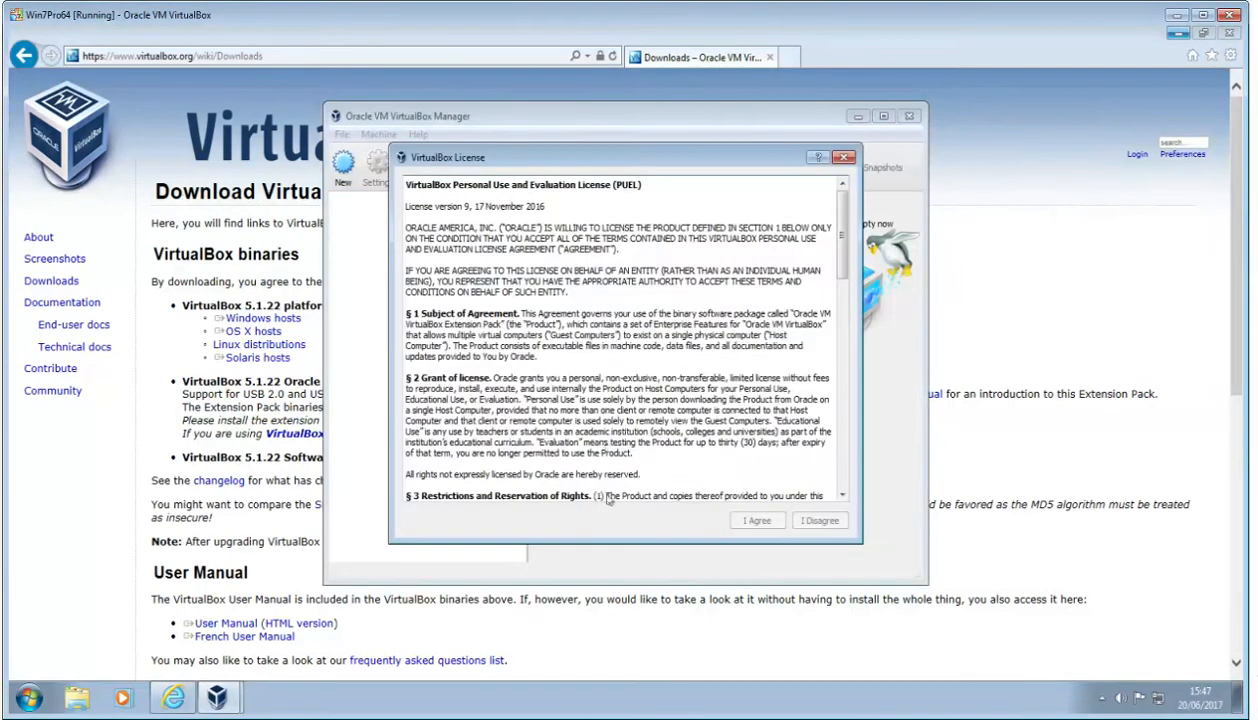
pyautogui.scroll(-3)
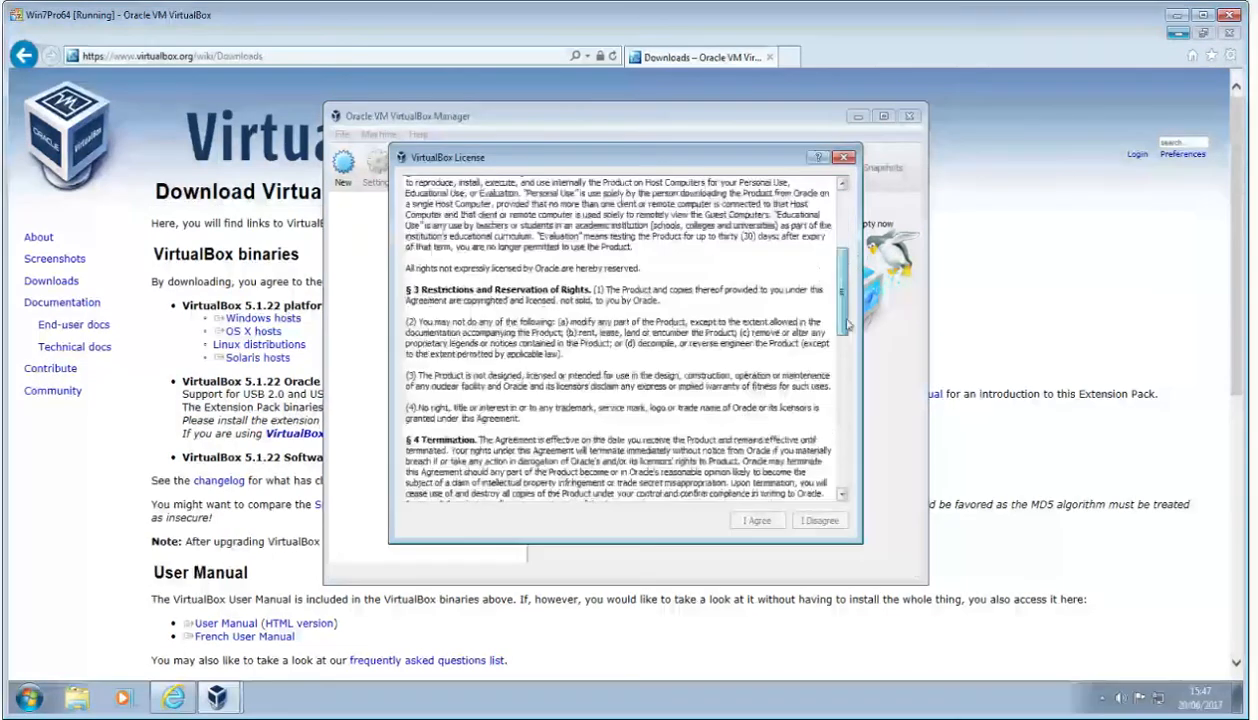
pyautogui.click(757, 520)
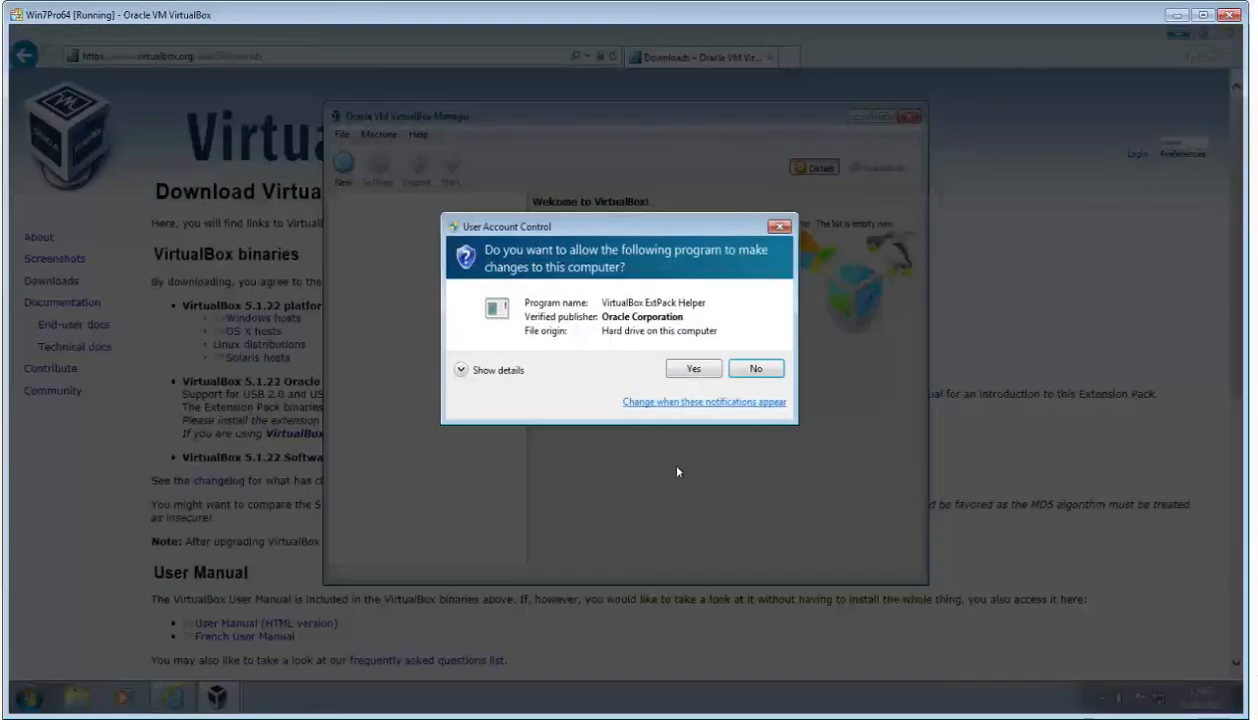
pyautogui.click(693, 368)
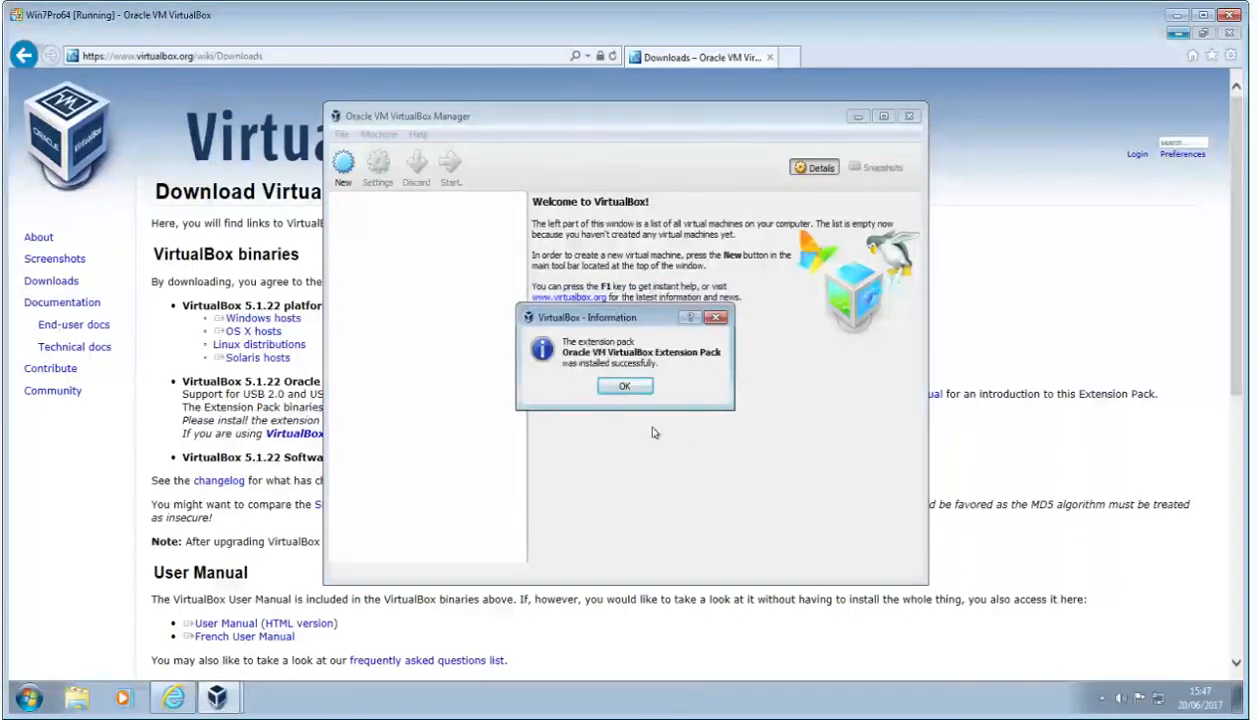
pyautogui.click(624, 386)
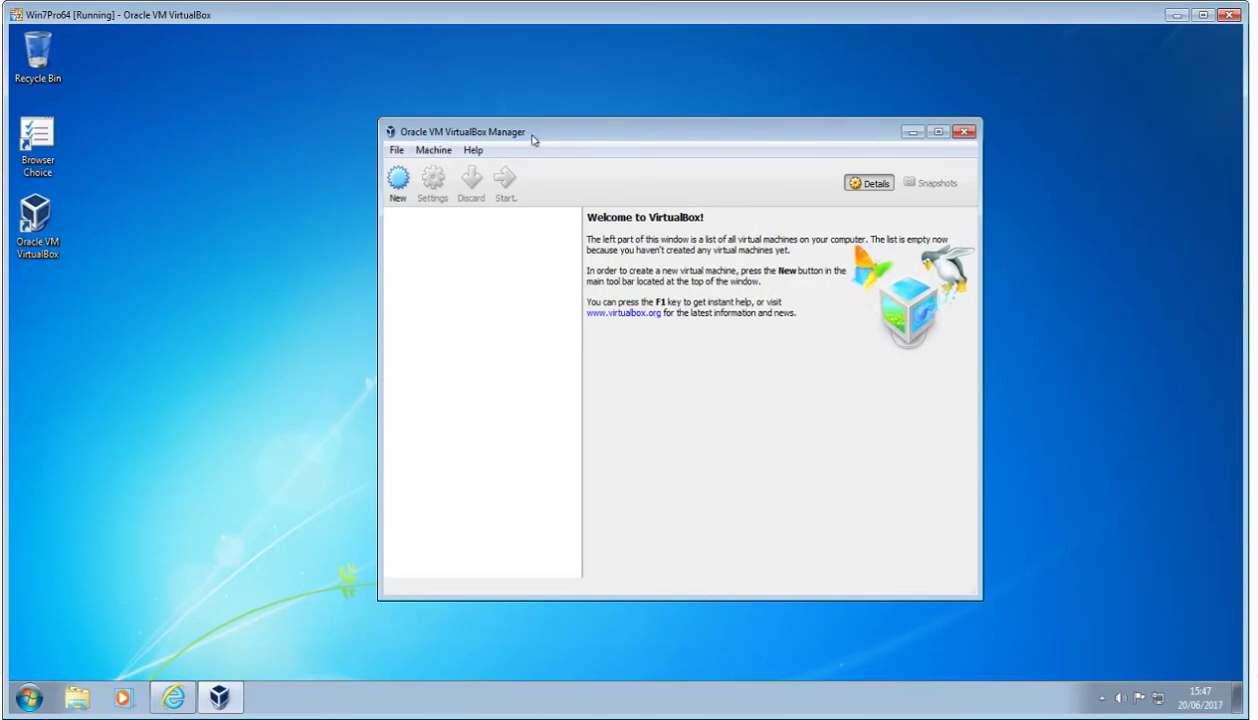
pyautogui.moveTo(433, 180)
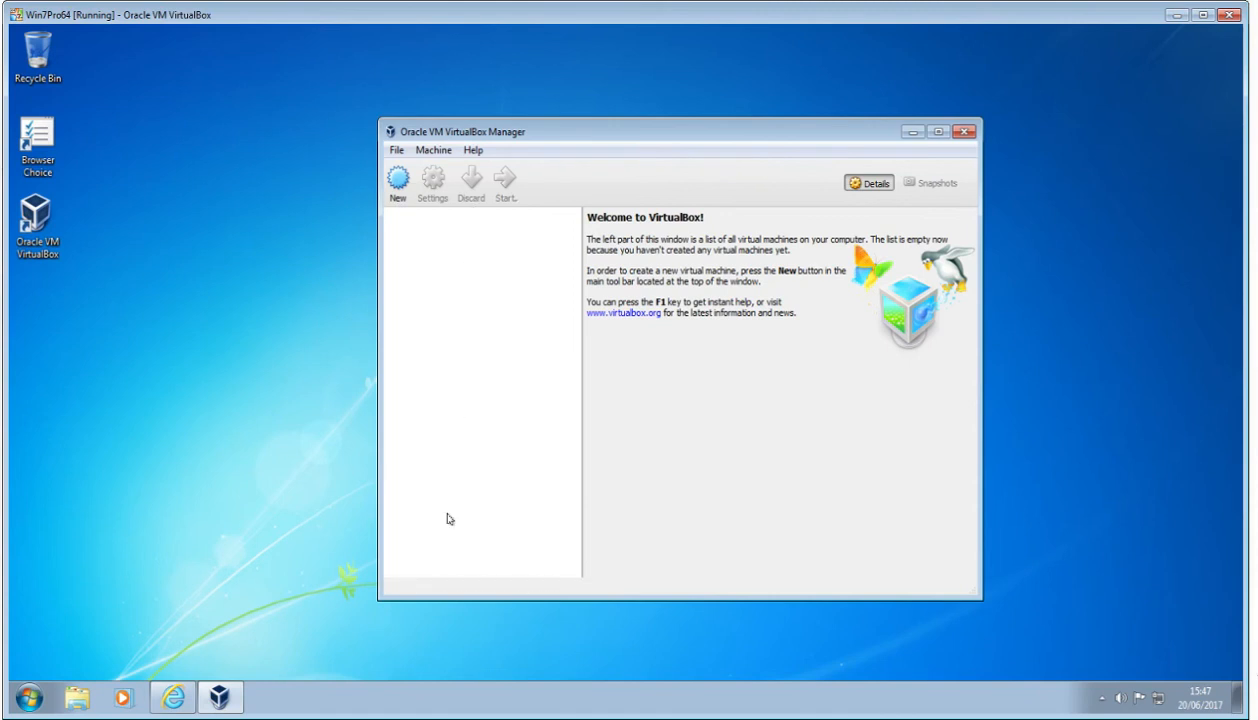
pyautogui.moveTo(458, 269)
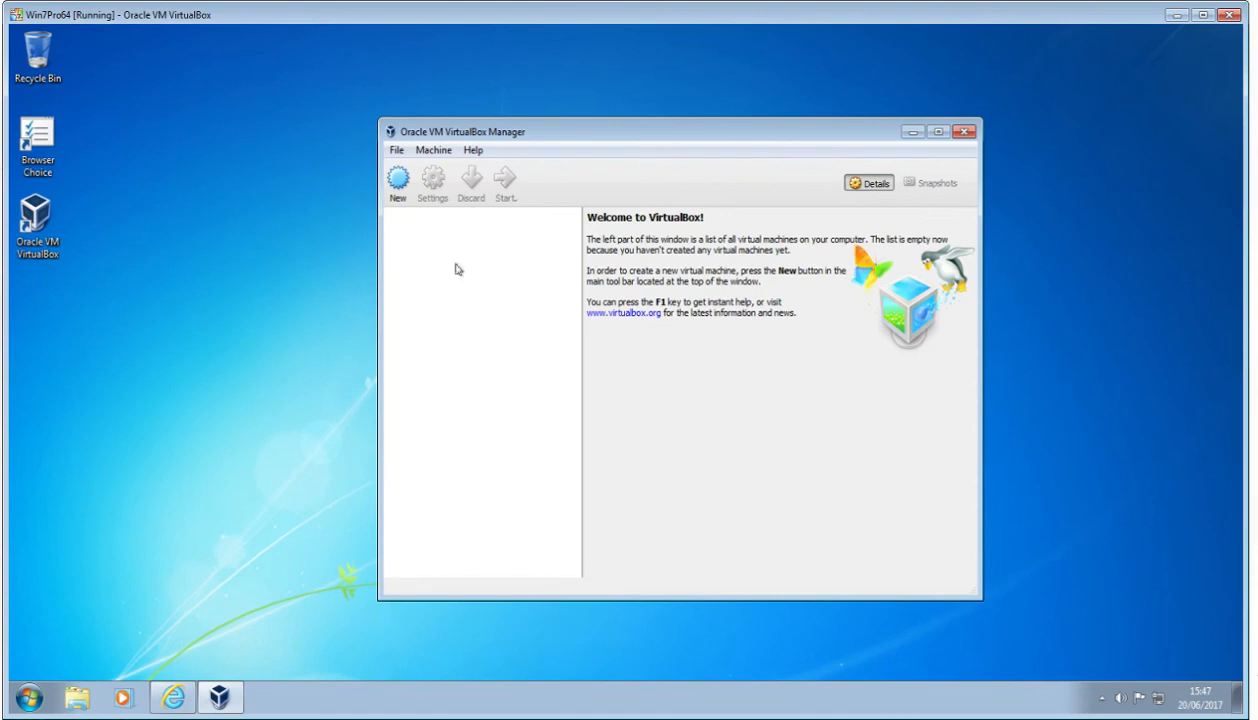